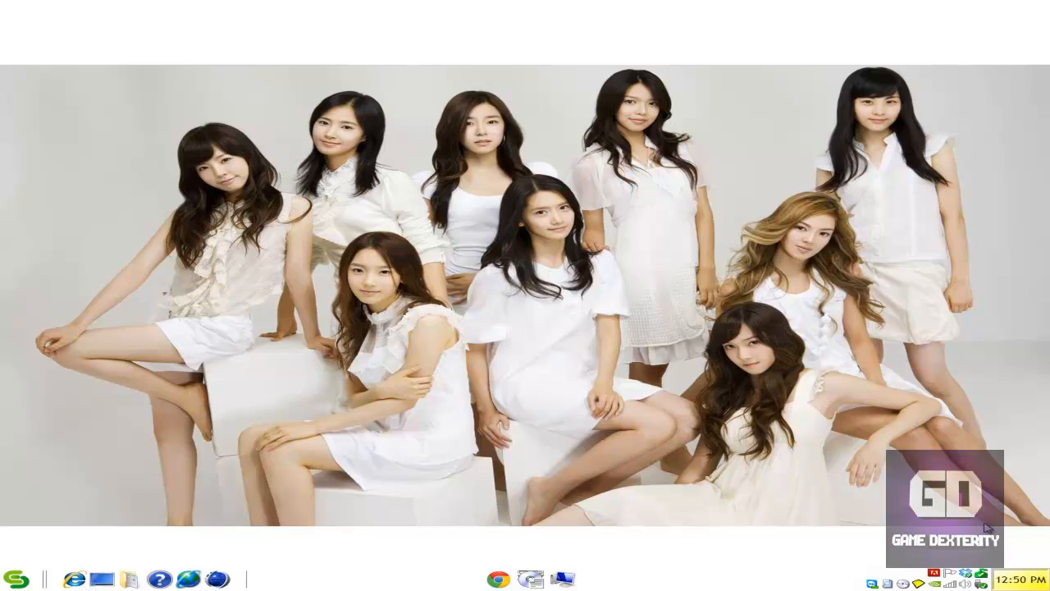
{"action": "mouse_move", "coordinate": [551, 425]}
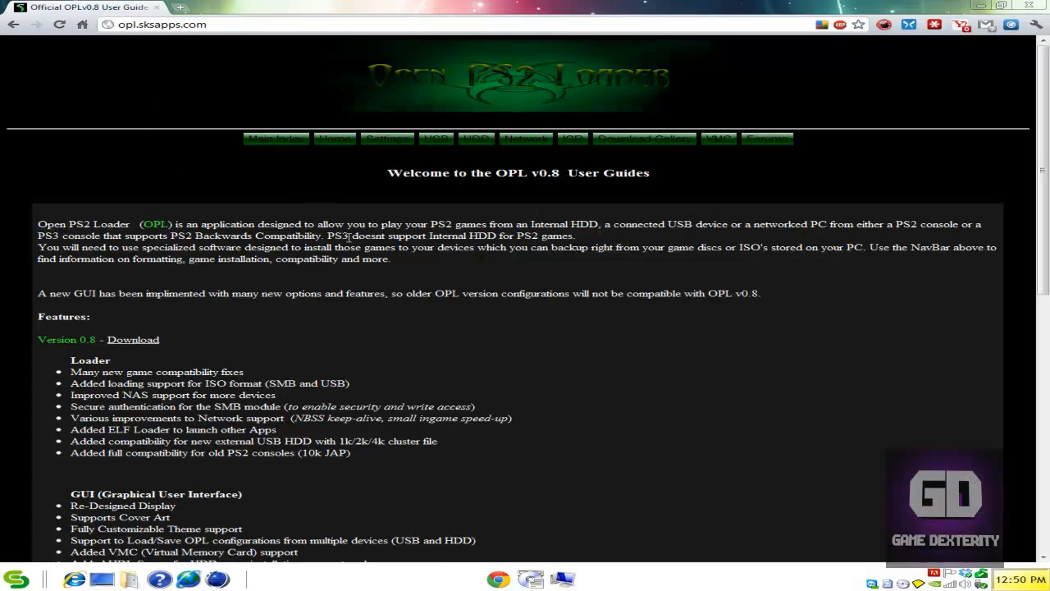
{"action": "mouse_move", "coordinate": [512, 189]}
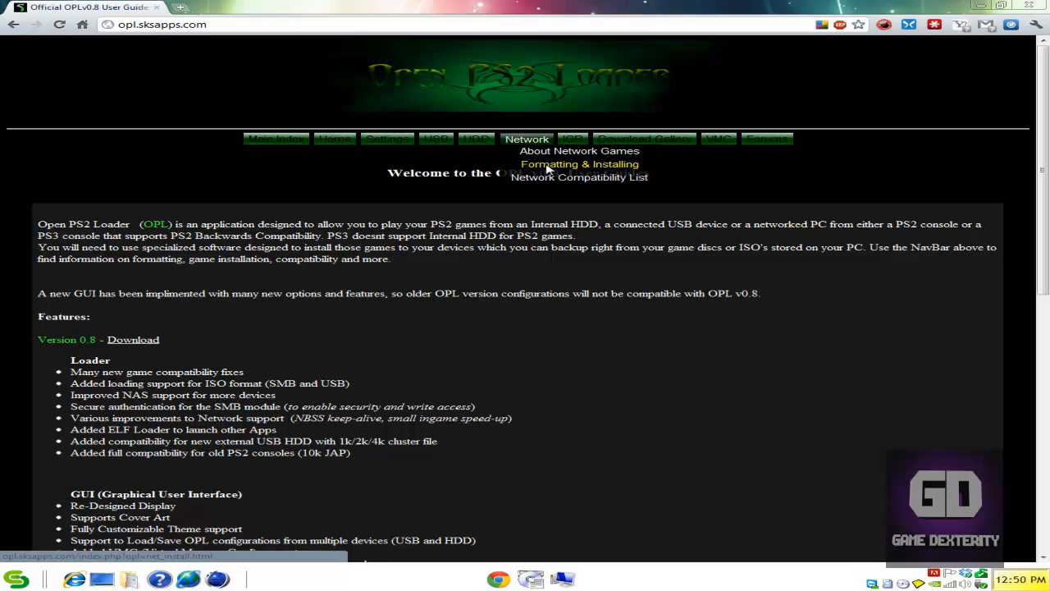
{"action": "mouse_move", "coordinate": [814, 279]}
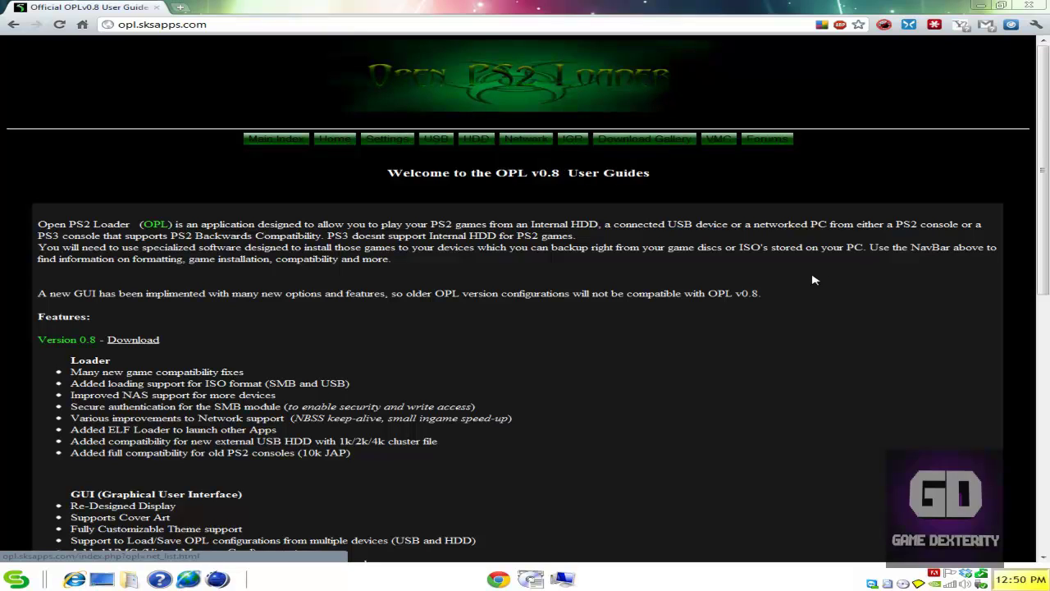
Open the Network > Formatting & Installing guide page and scroll through it
{"action": "left_click", "coordinate": [579, 164]}
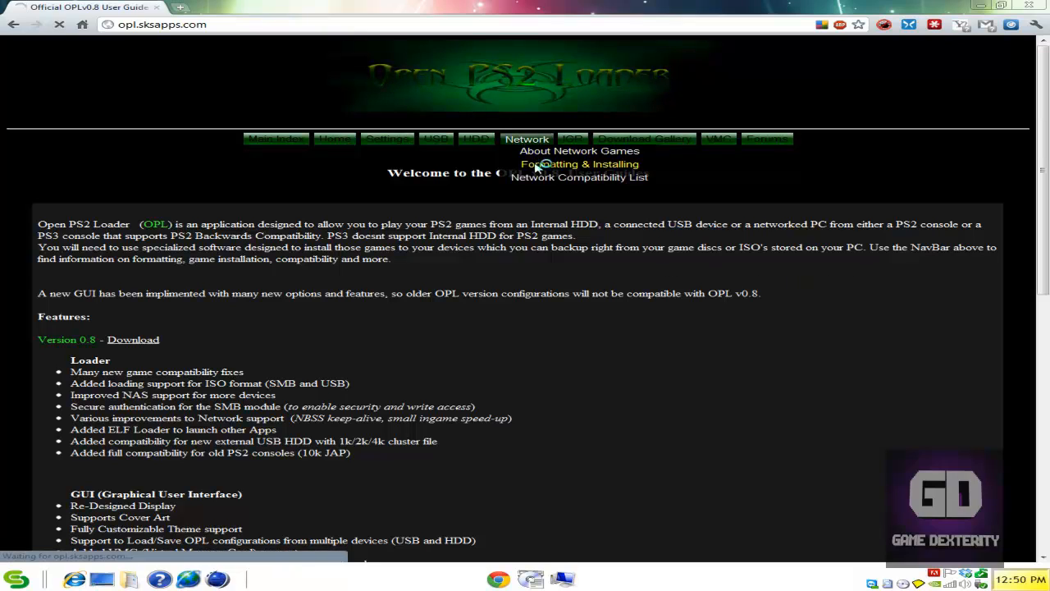
{"action": "left_click", "coordinate": [580, 164]}
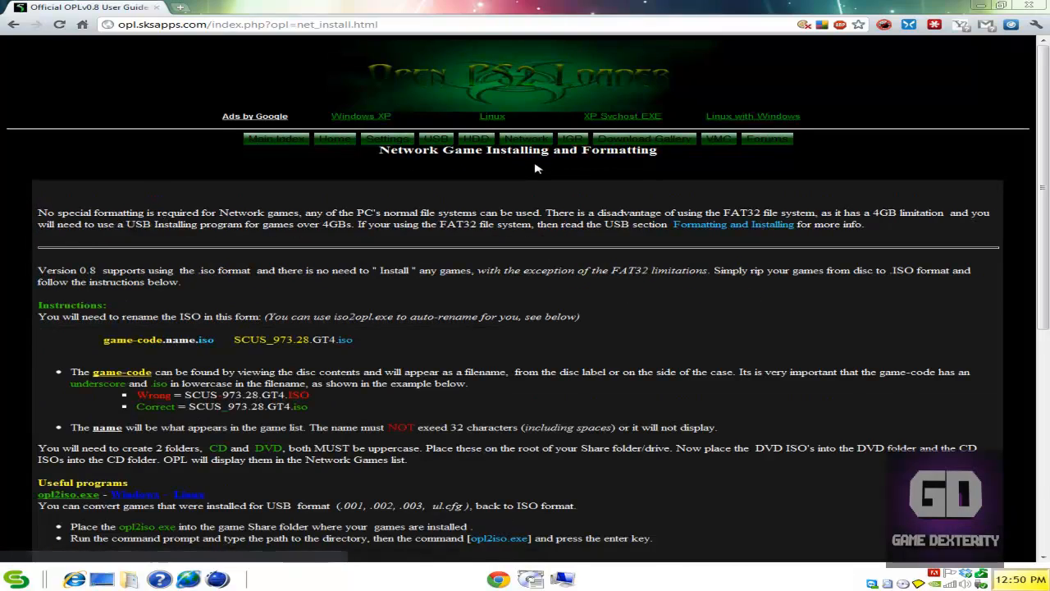
{"action": "scroll", "scroll_direction": "down", "scroll_amount": 3}
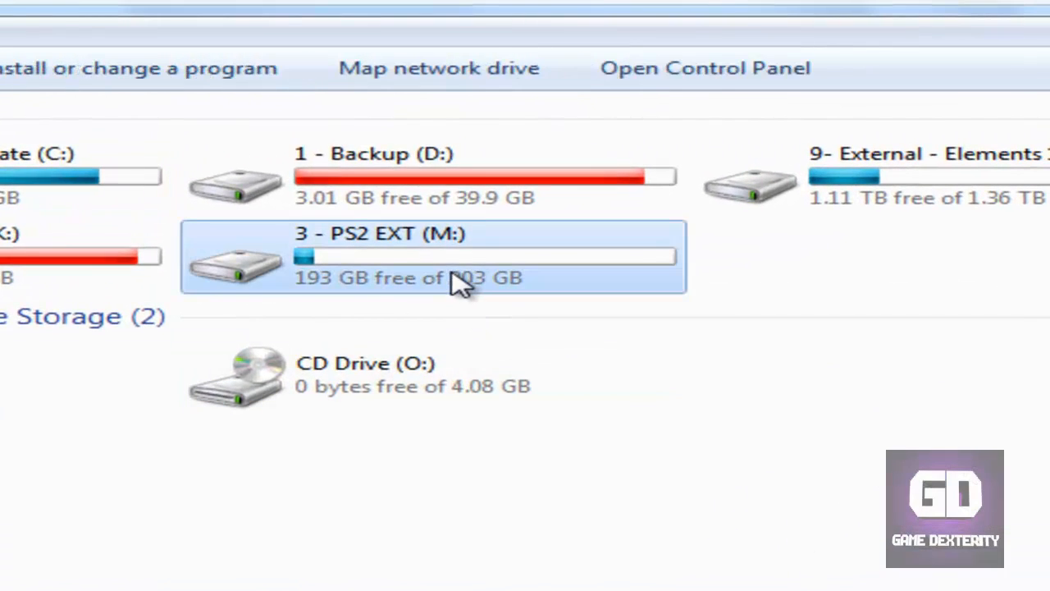
{"action": "mouse_move", "coordinate": [410, 287]}
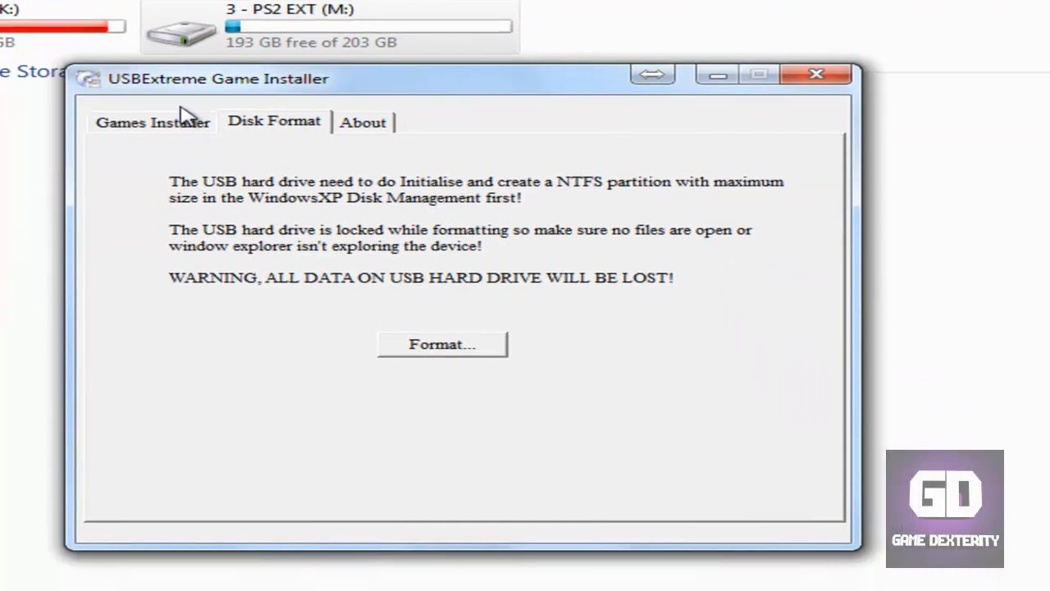
{"action": "mouse_move", "coordinate": [312, 151]}
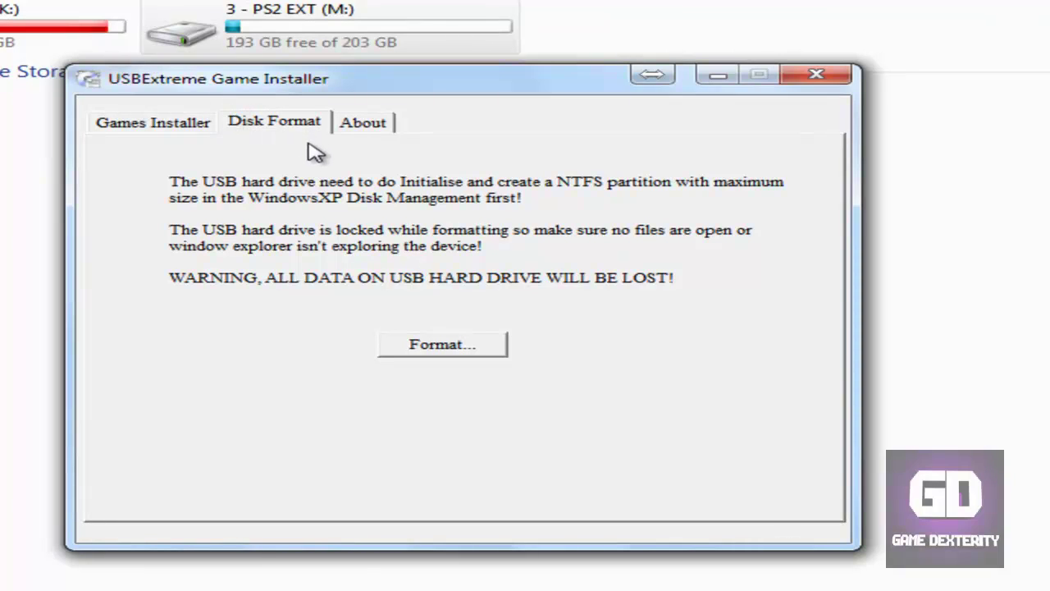
Pick drive M in the Format dialog, cancel, then set the Games Installer hard drive to M
{"action": "left_click", "coordinate": [443, 343]}
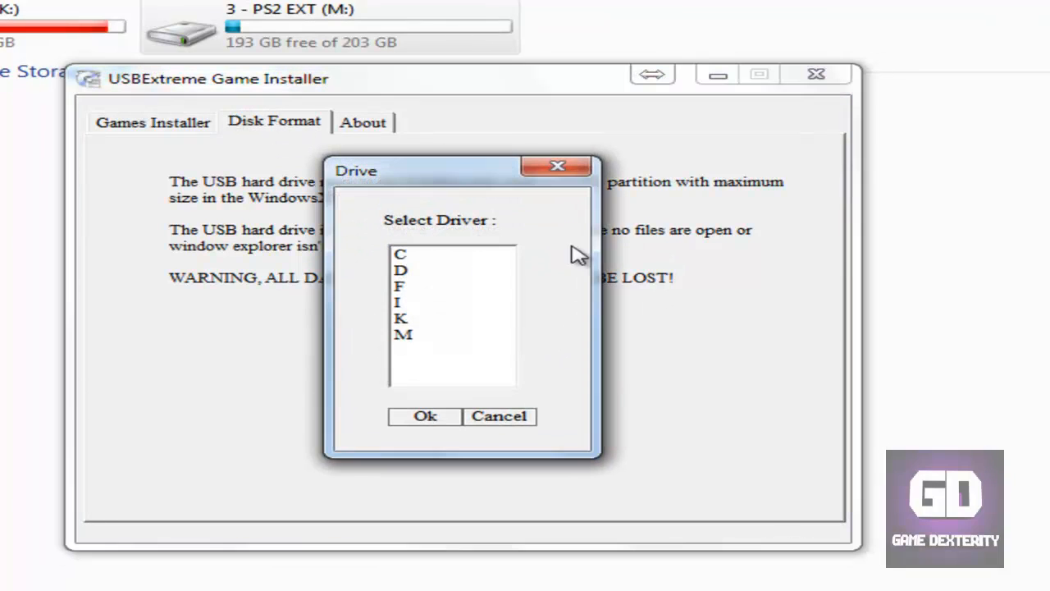
{"action": "left_click", "coordinate": [403, 334]}
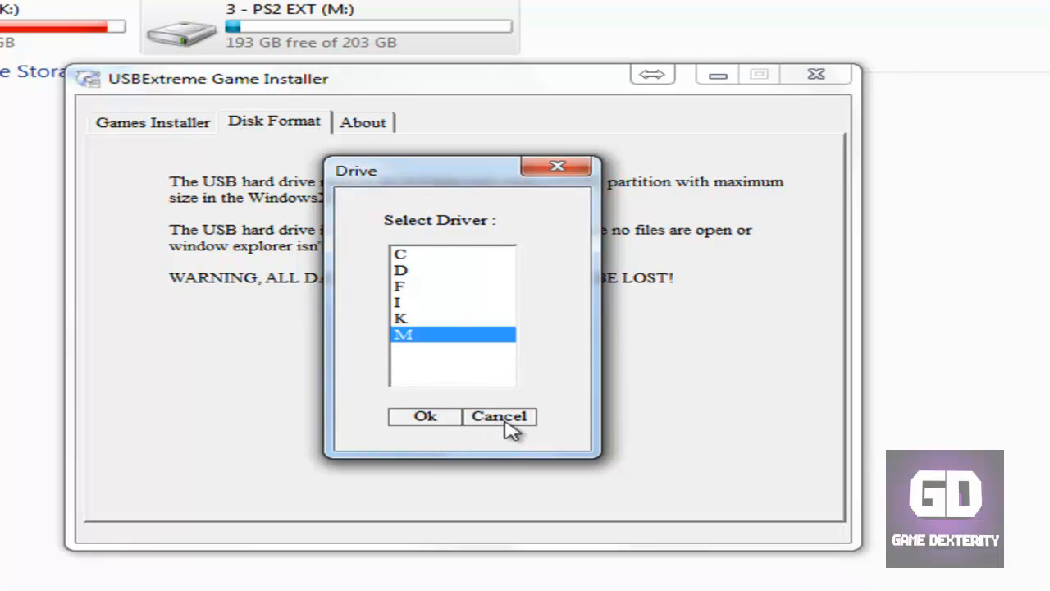
{"action": "left_click", "coordinate": [498, 417]}
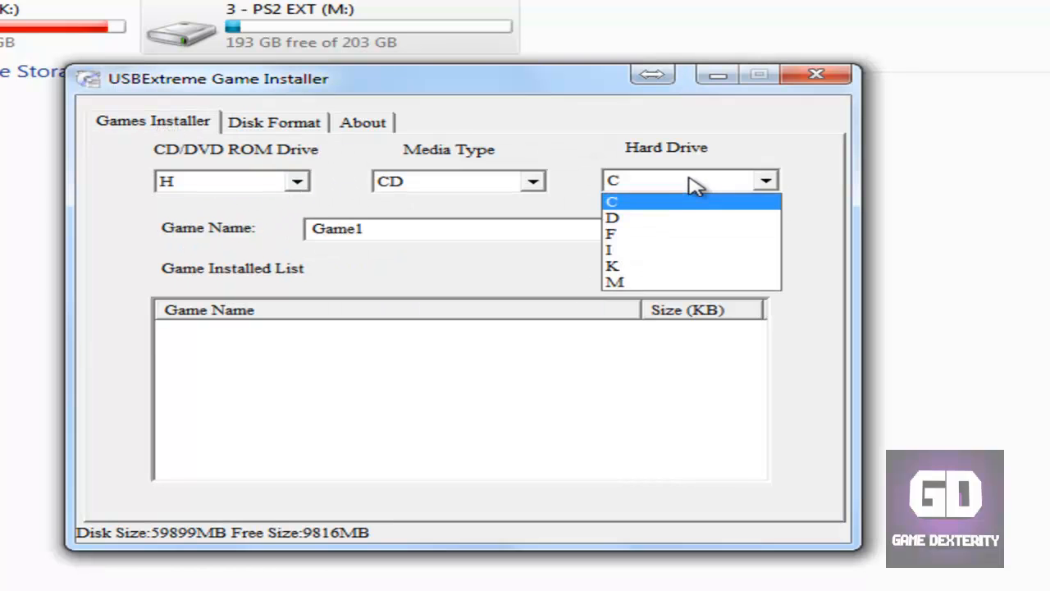
{"action": "left_click", "coordinate": [617, 278]}
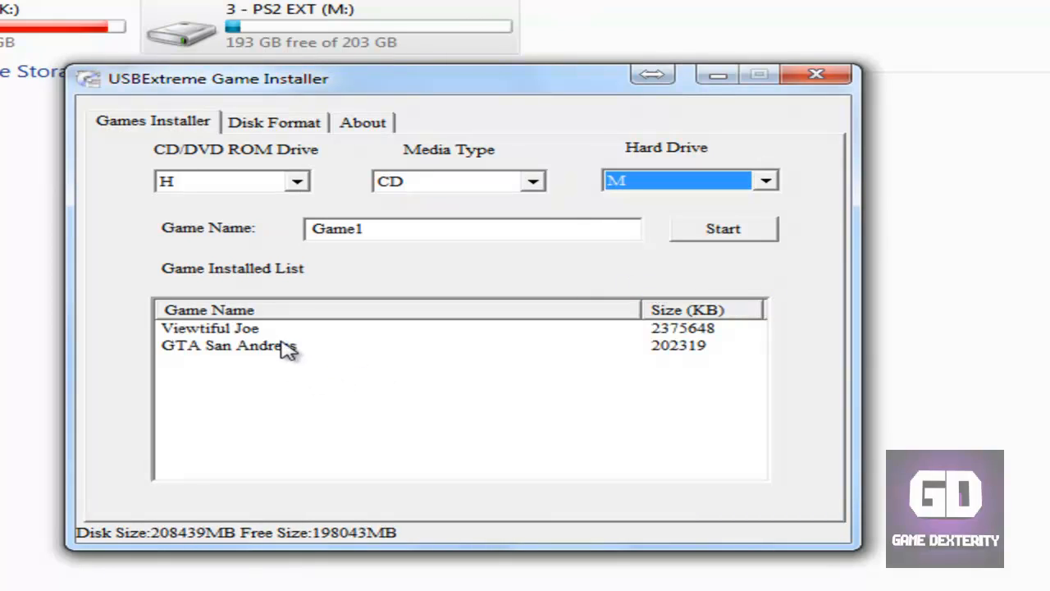
{"action": "mouse_move", "coordinate": [289, 351]}
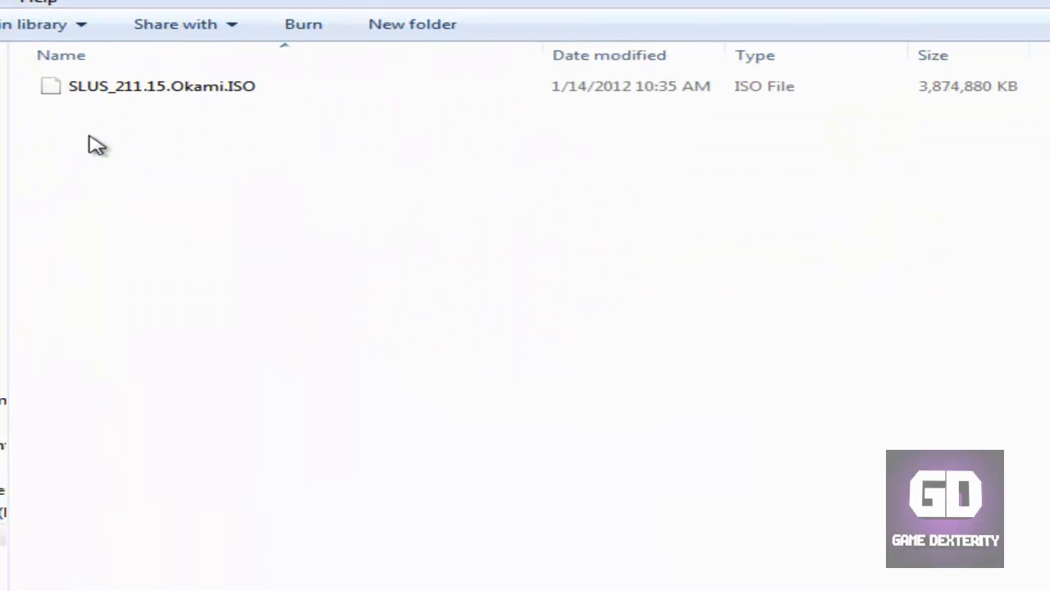
Go back from the Okami ISO folder to the Computer drive list
{"action": "left_click", "coordinate": [161, 86]}
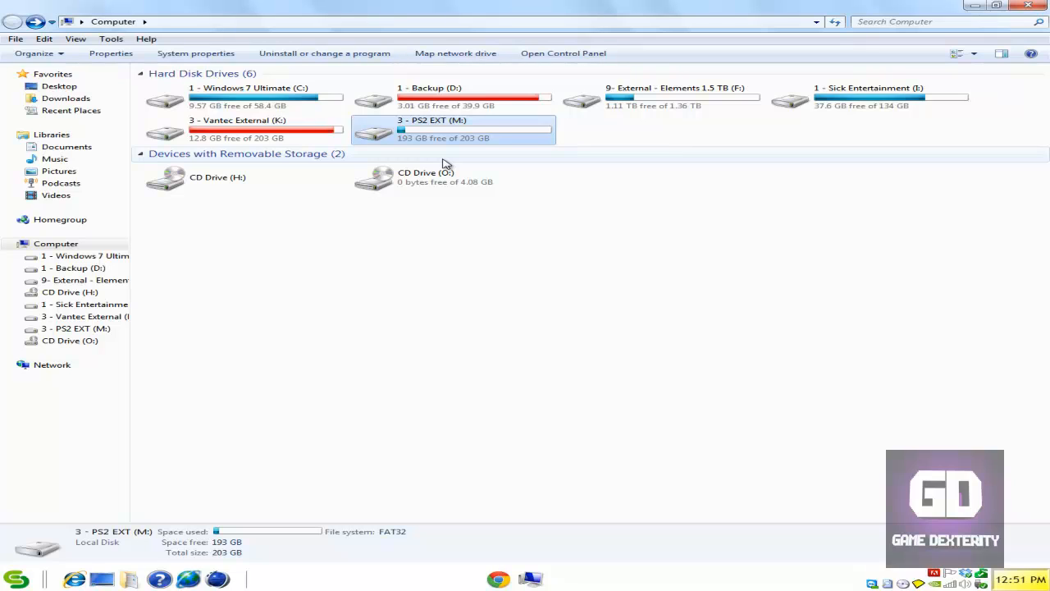
{"action": "mouse_move", "coordinate": [417, 131]}
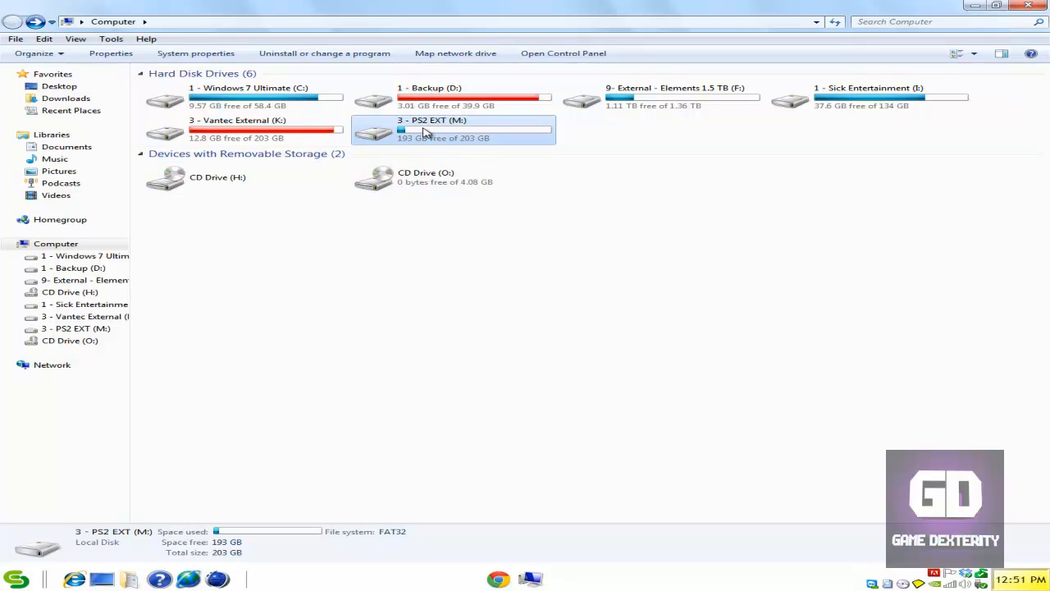
In the PS2 EXT (M:) drive's Advanced Sharing, enable sharing under the name PS2SMB
{"action": "right_click", "coordinate": [410, 131]}
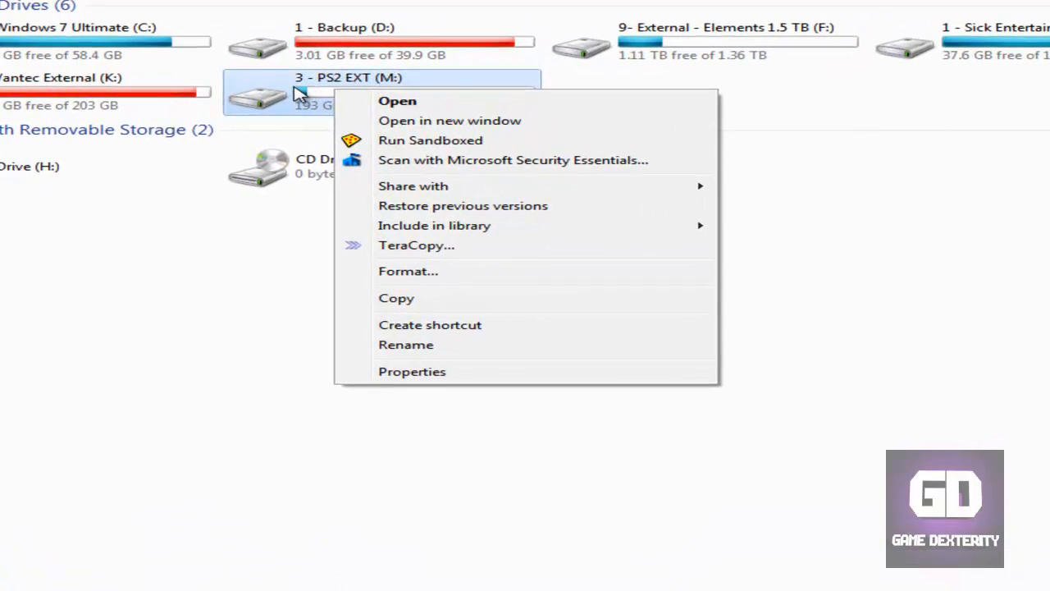
{"action": "left_click", "coordinate": [411, 370]}
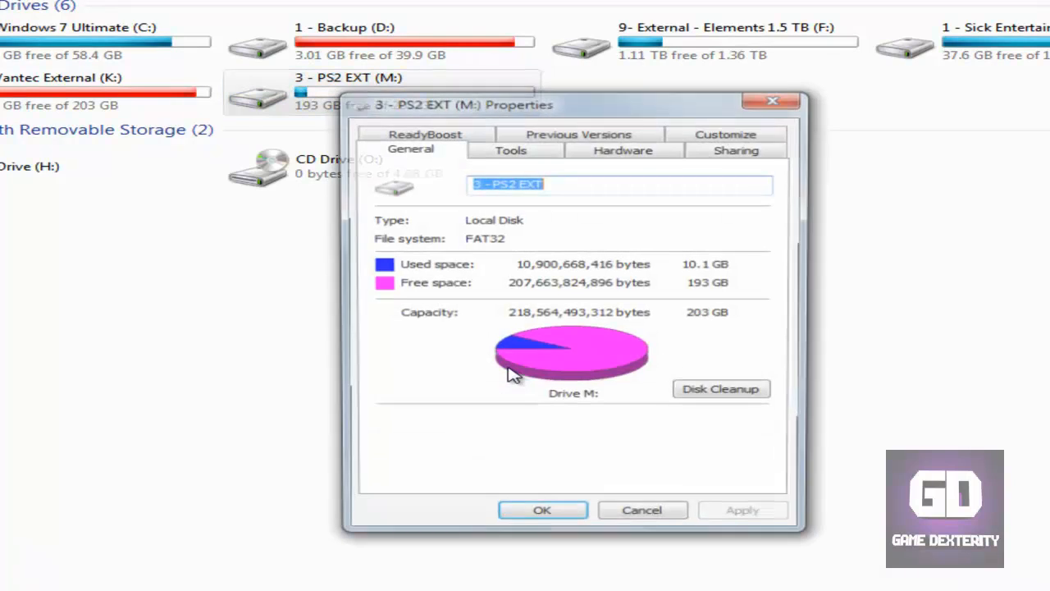
{"action": "left_click", "coordinate": [735, 151]}
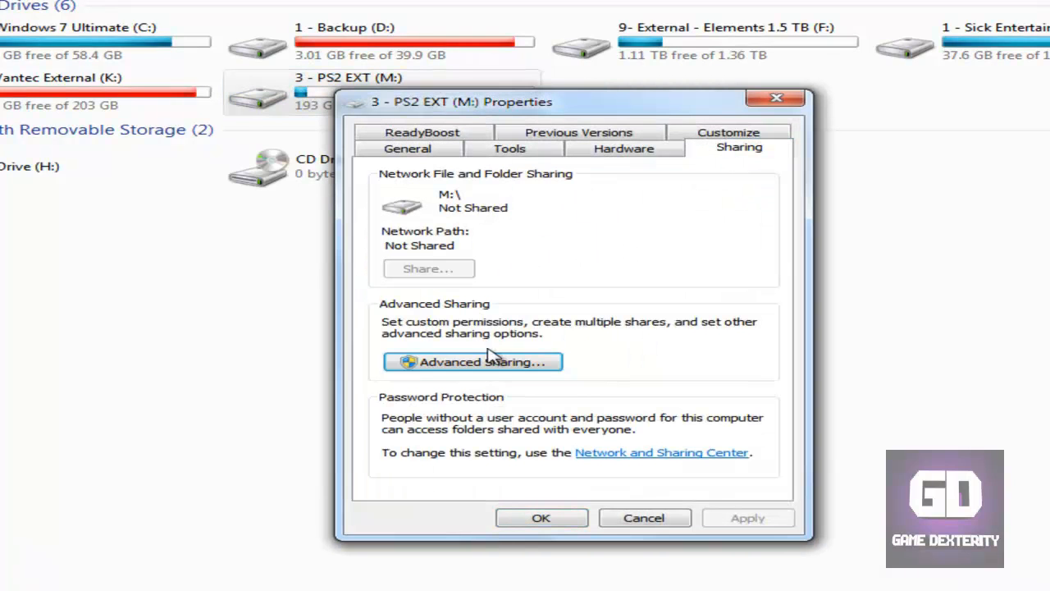
{"action": "left_click", "coordinate": [472, 363]}
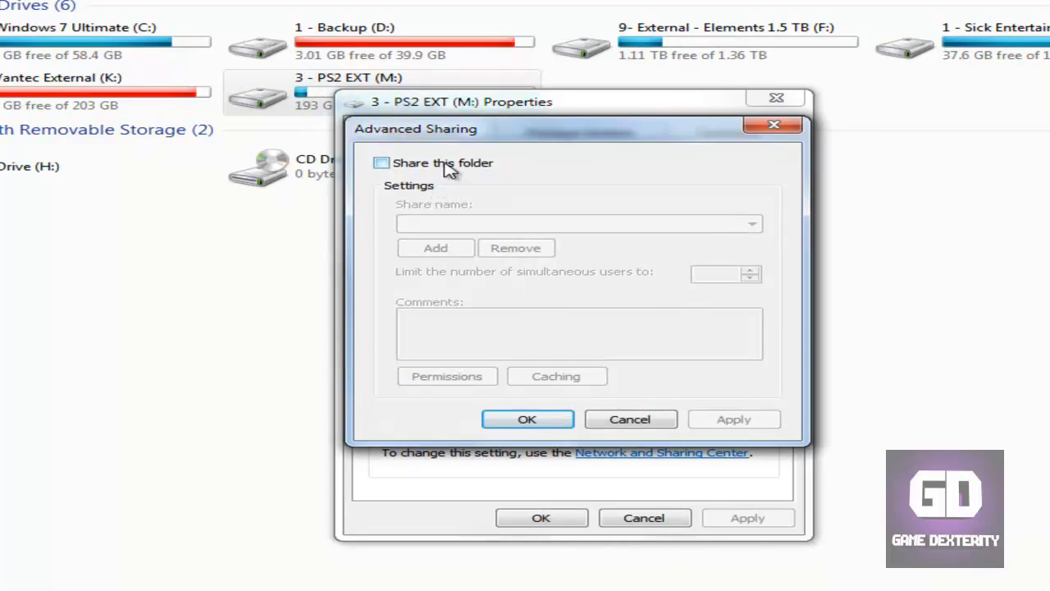
{"action": "left_click", "coordinate": [382, 162]}
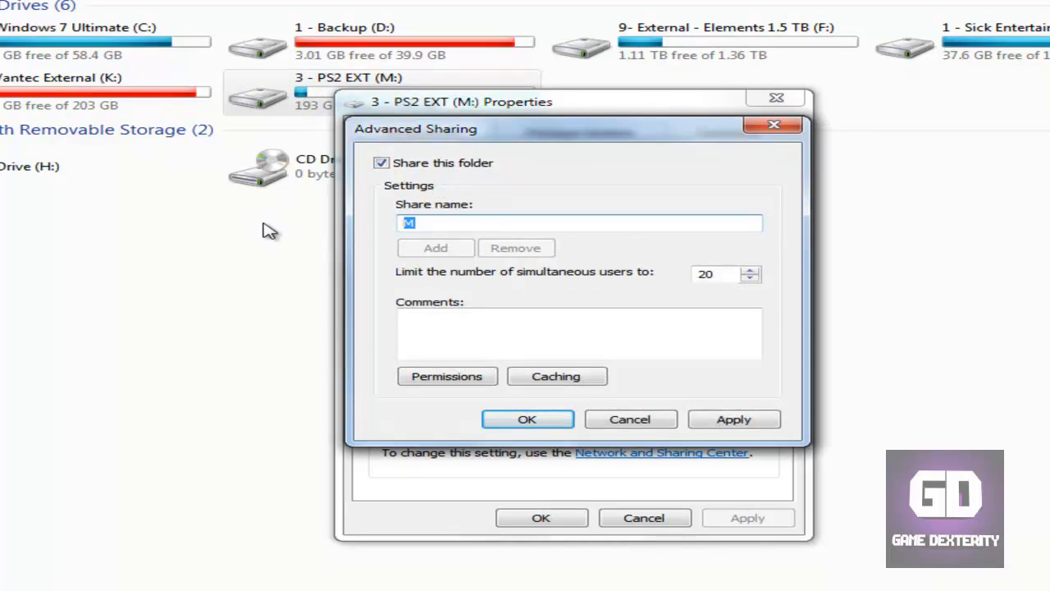
{"action": "type", "text": "P"}
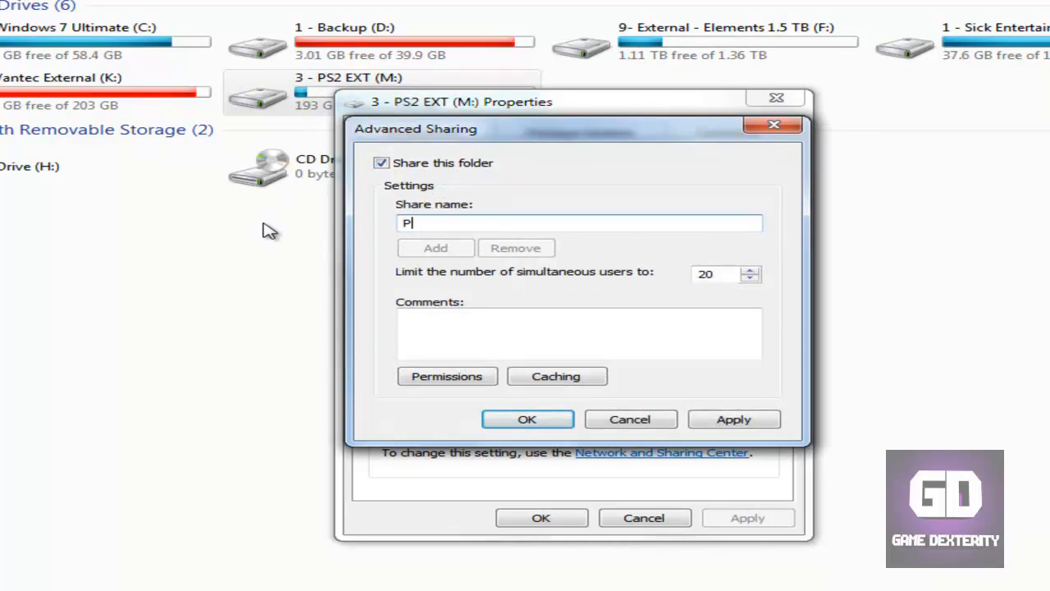
{"action": "type", "text": "S2SMB"}
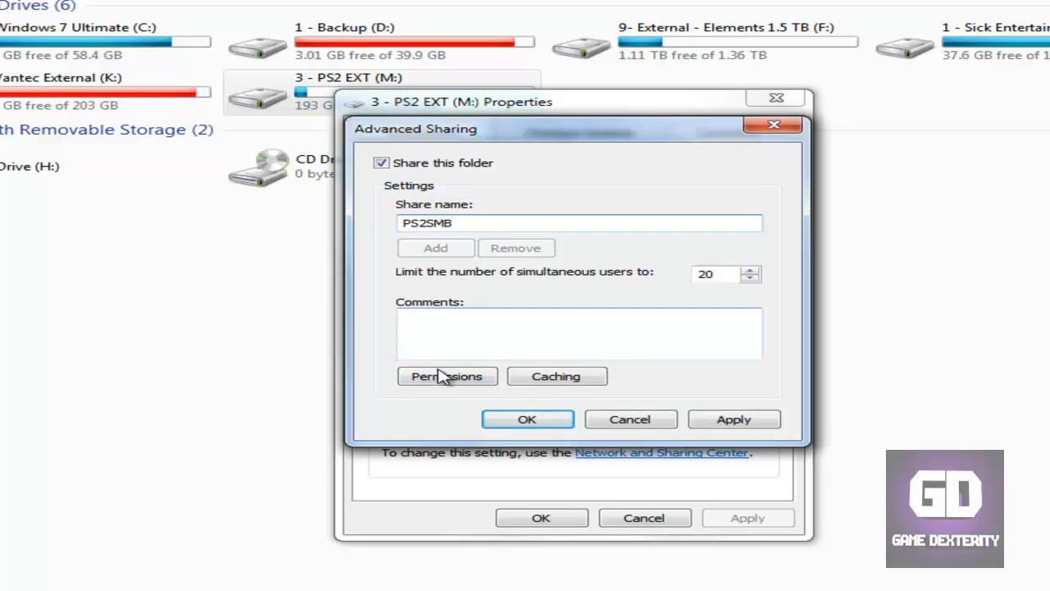
Grant Everyone Full Control on the PS2SMB share and confirm the sharing dialogs
{"action": "left_click", "coordinate": [446, 376]}
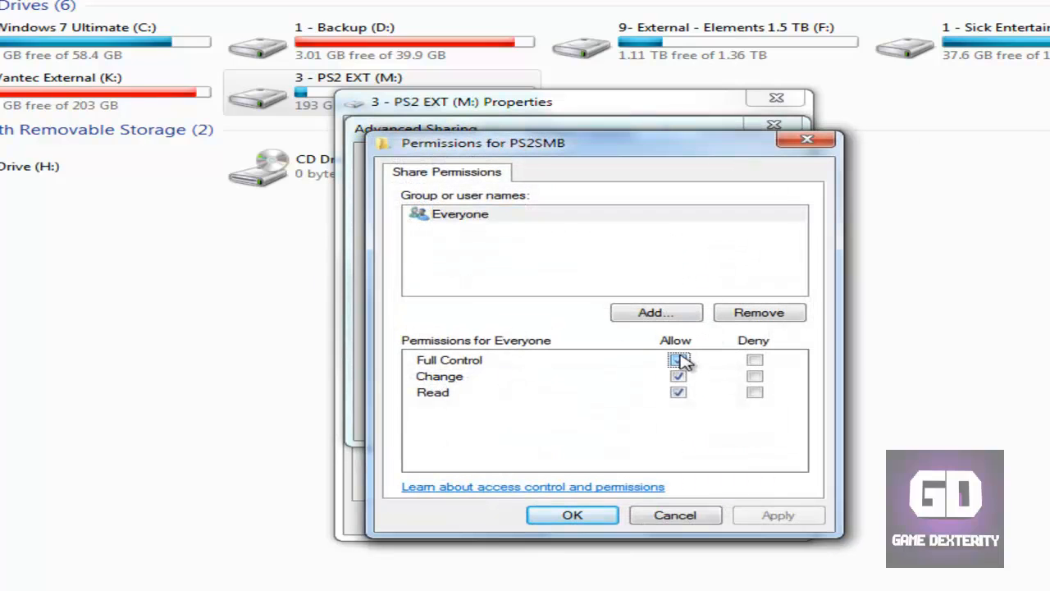
{"action": "left_click", "coordinate": [571, 515]}
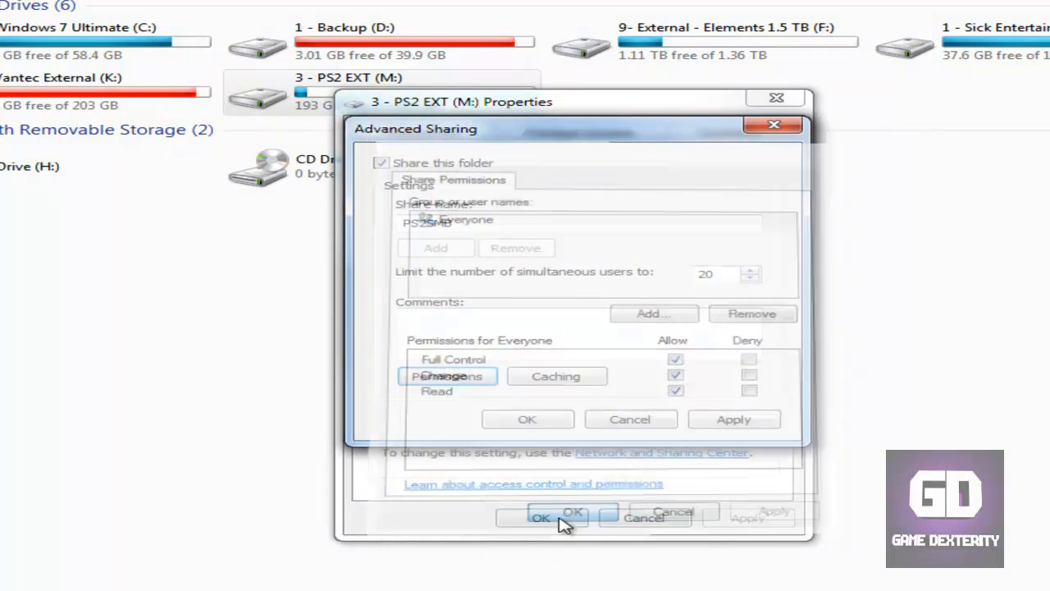
{"action": "left_click", "coordinate": [528, 420]}
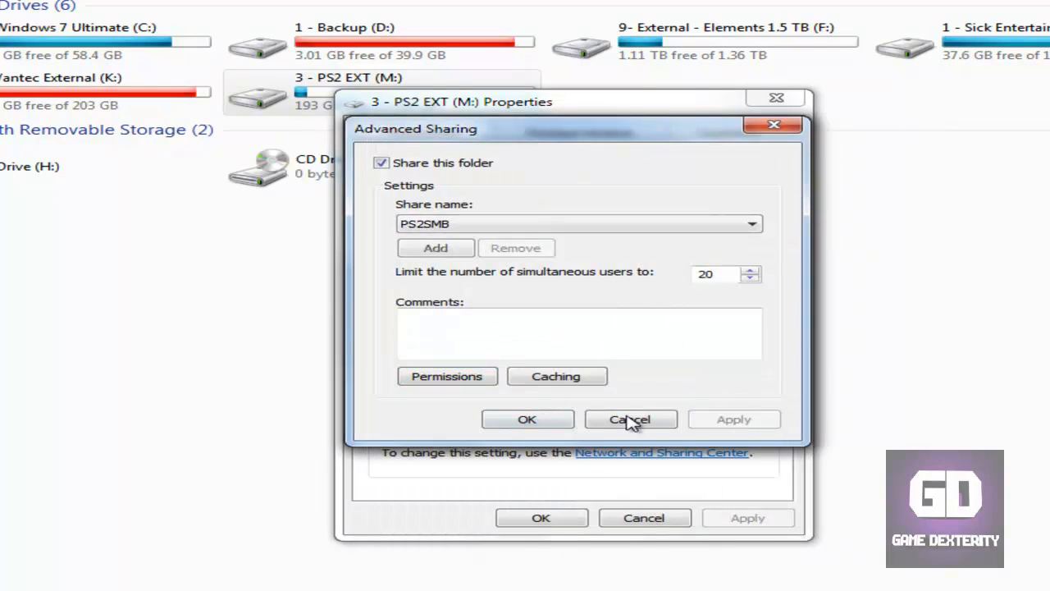
{"action": "left_click", "coordinate": [630, 418]}
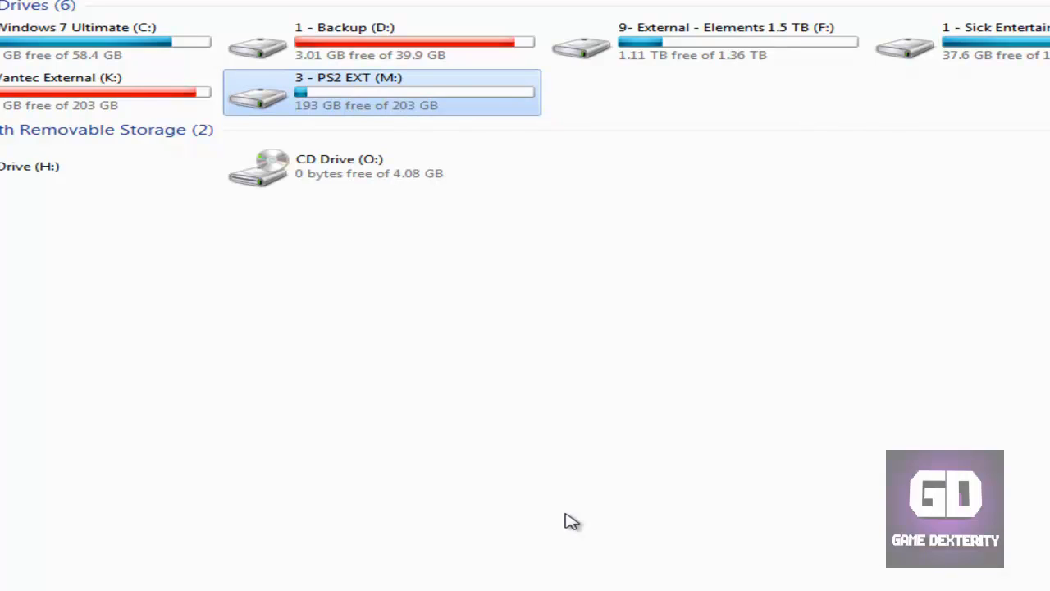
{"action": "mouse_move", "coordinate": [260, 109]}
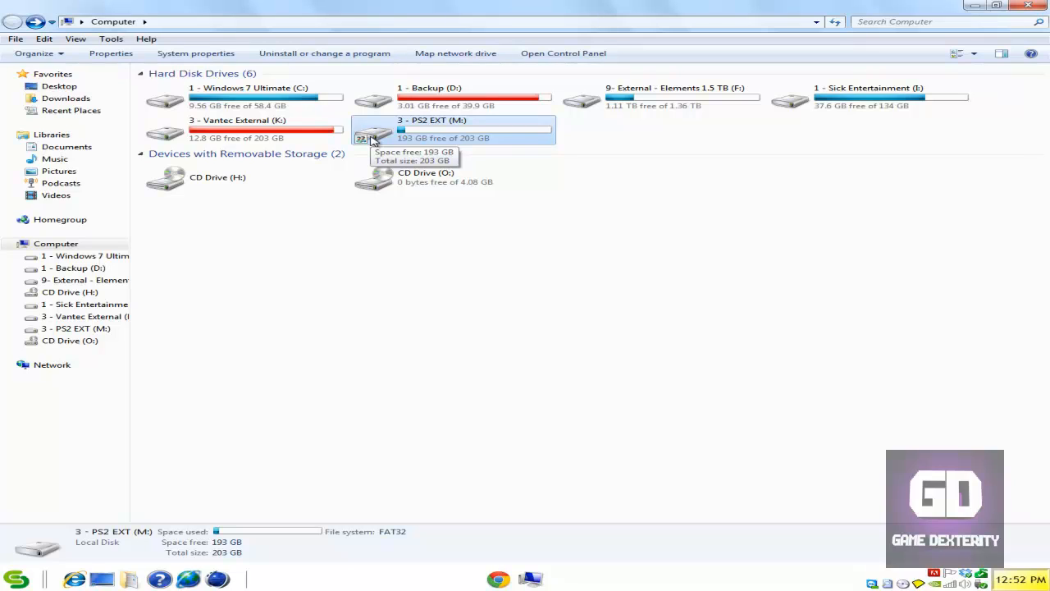
{"action": "mouse_move", "coordinate": [554, 405]}
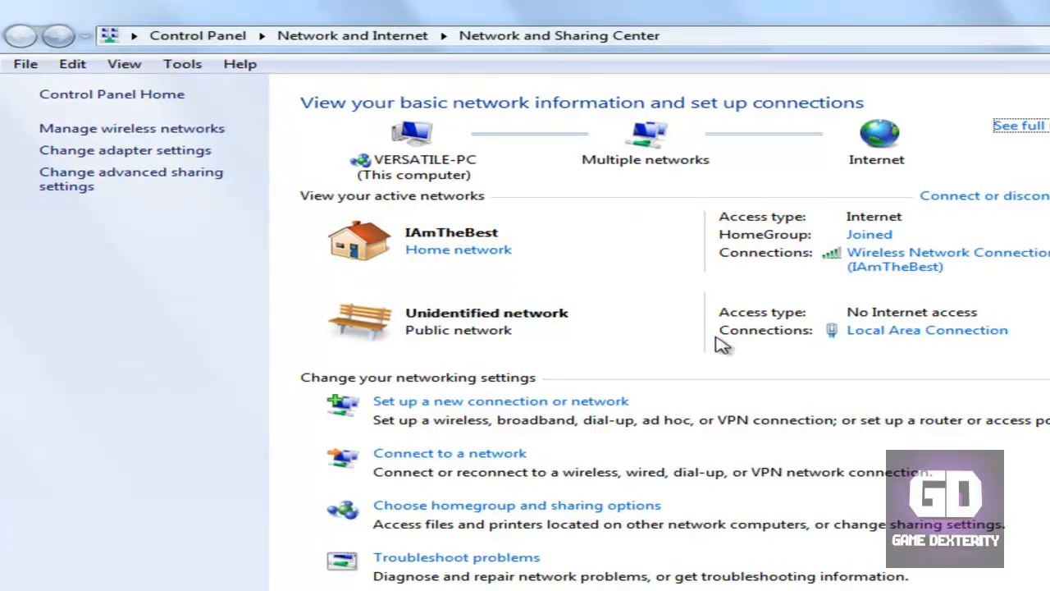
{"action": "mouse_move", "coordinate": [626, 348]}
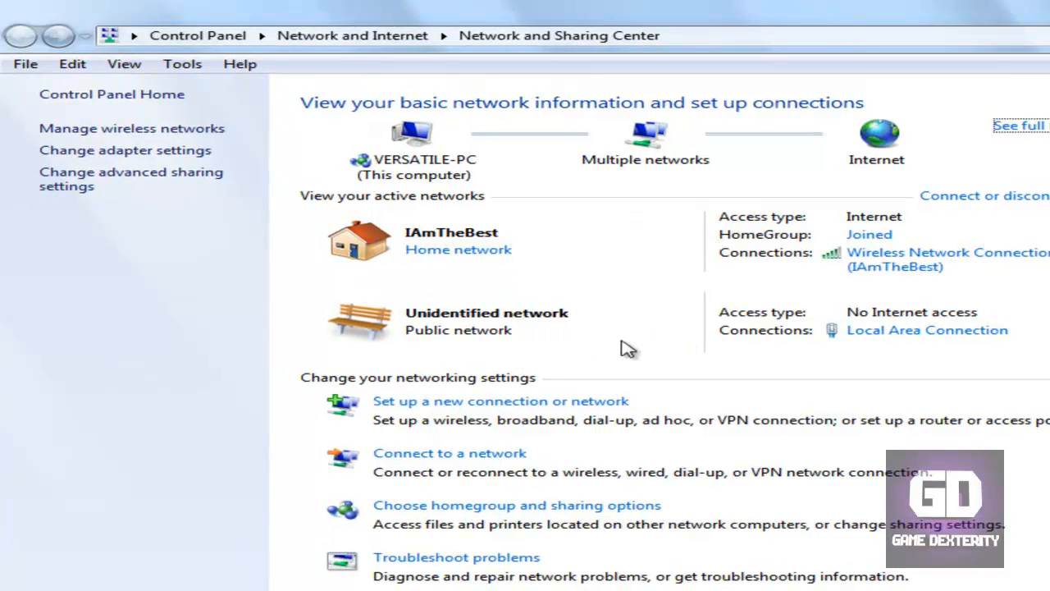
{"action": "mouse_move", "coordinate": [525, 335]}
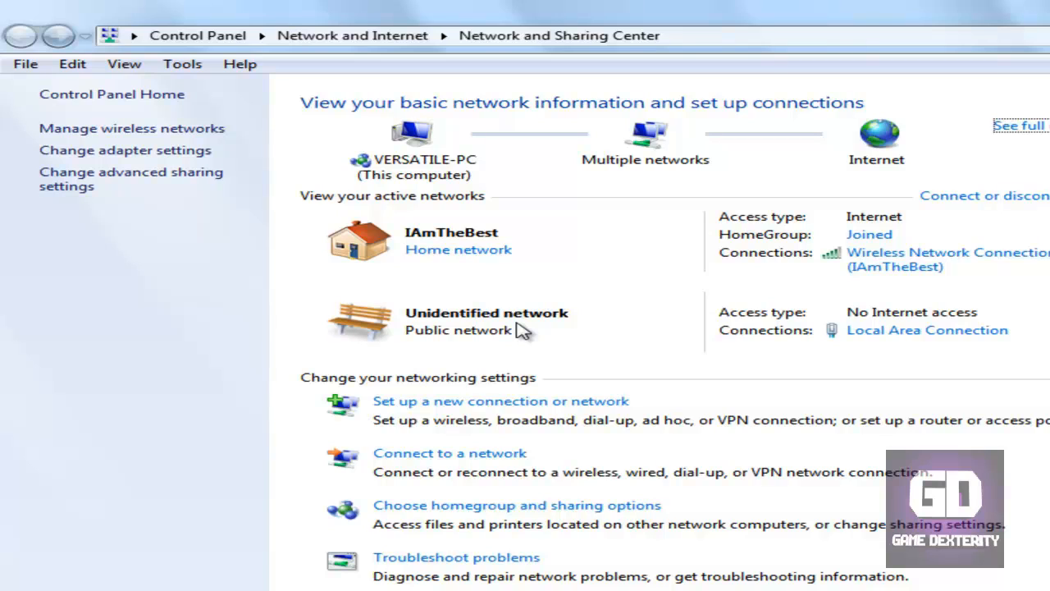
{"action": "mouse_move", "coordinate": [172, 179]}
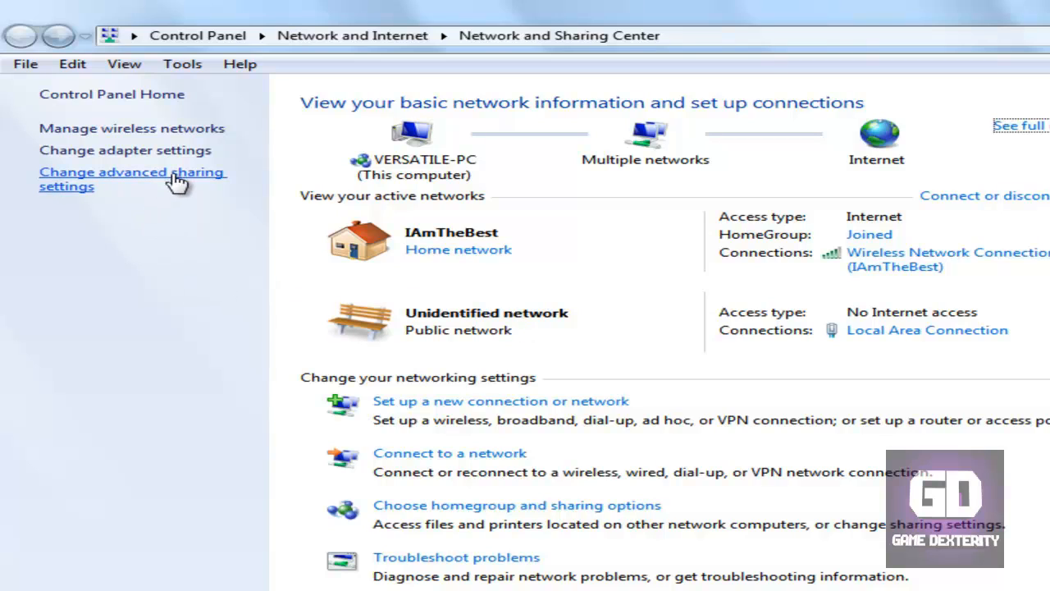
{"action": "left_click", "coordinate": [131, 179]}
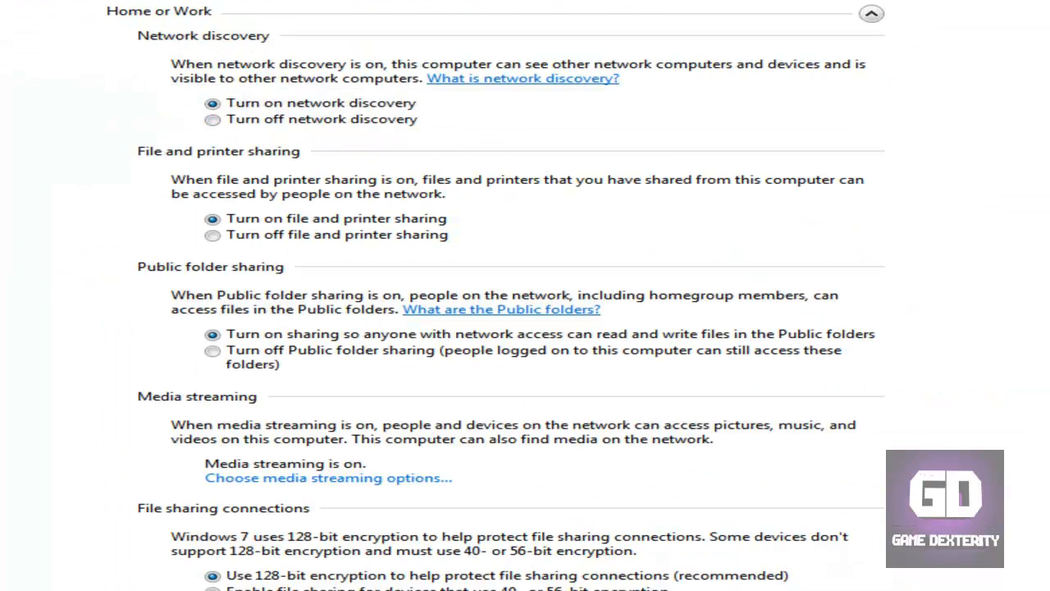
{"action": "mouse_move", "coordinate": [357, 187]}
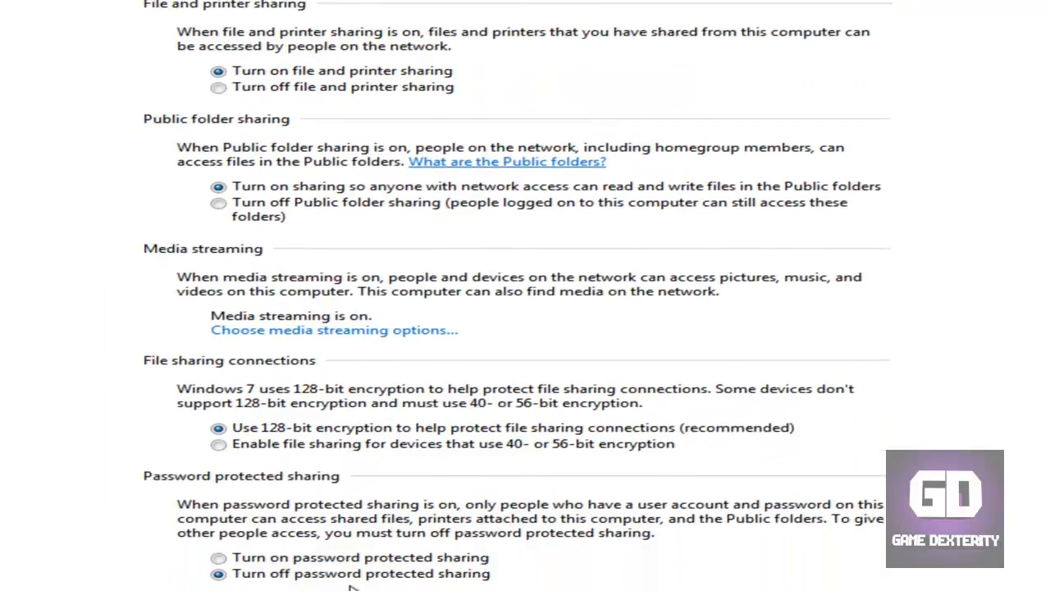
{"action": "scroll", "scroll_direction": "down", "scroll_amount": 3}
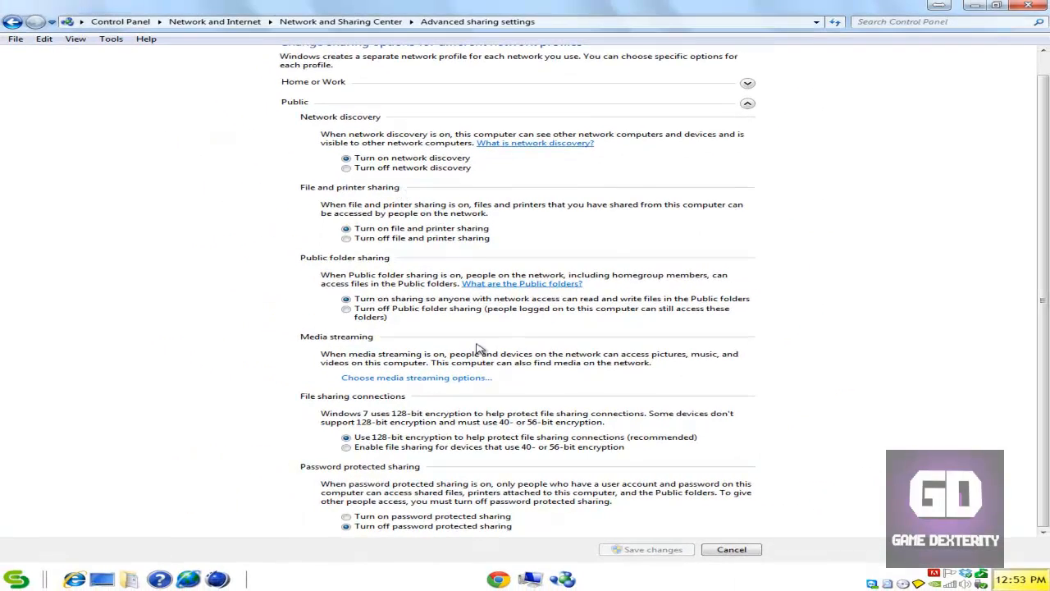
{"action": "mouse_move", "coordinate": [832, 447]}
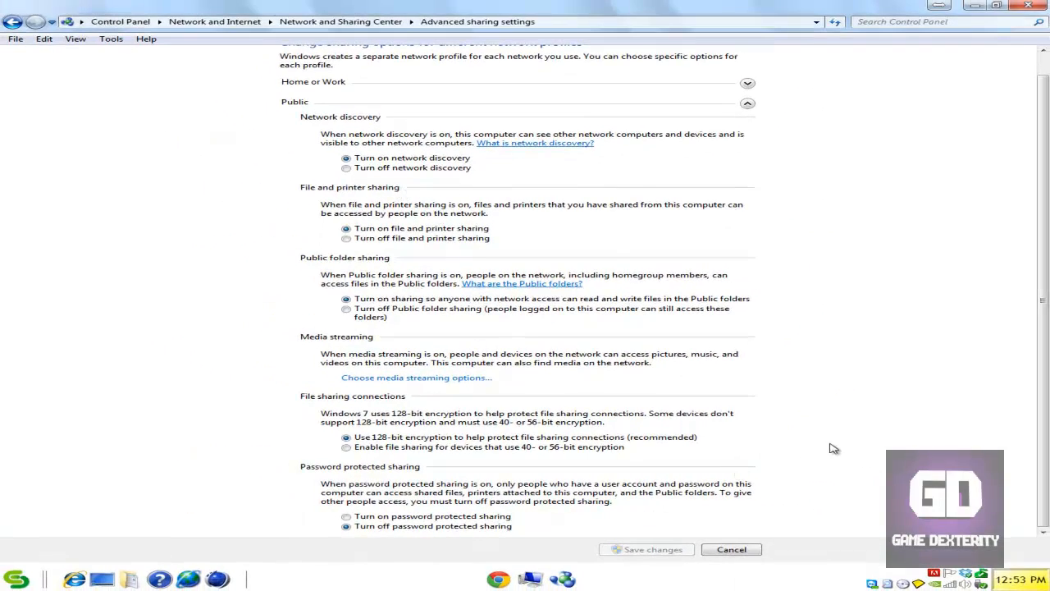
{"action": "mouse_move", "coordinate": [825, 440]}
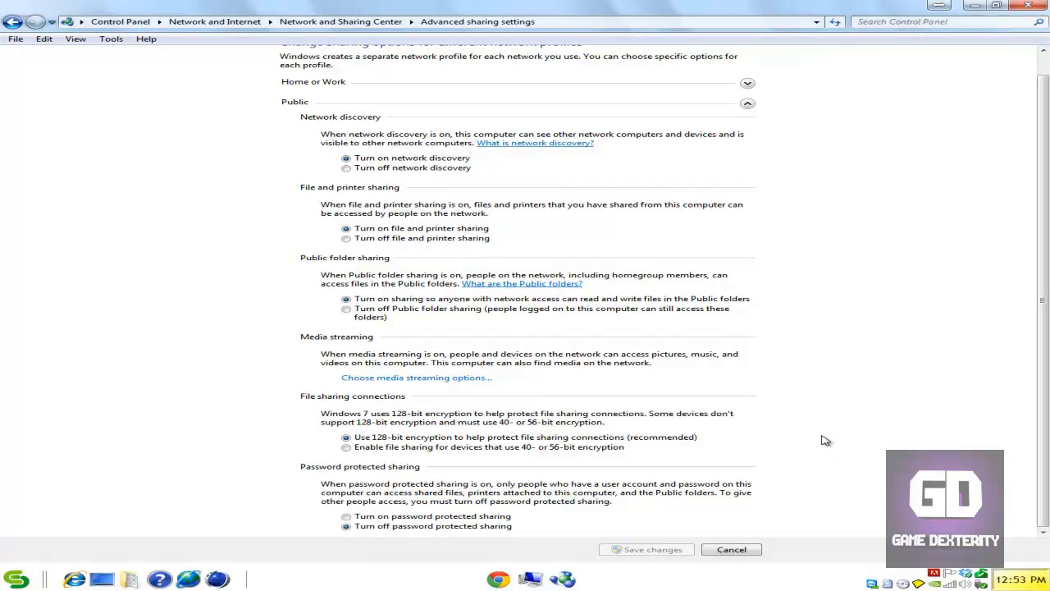
{"action": "mouse_move", "coordinate": [827, 295]}
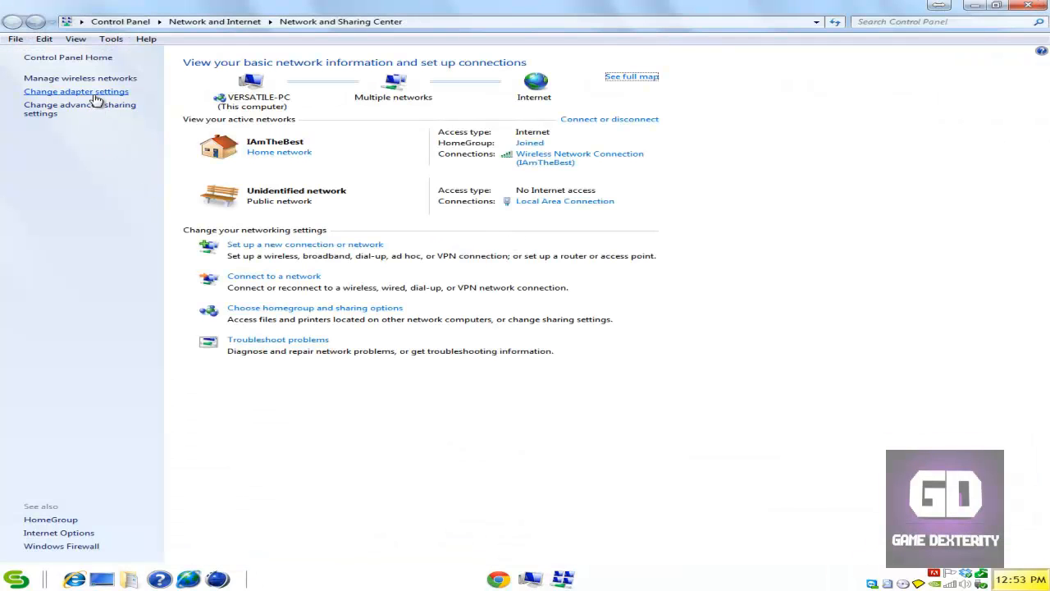
Show the Network Connections list and select the Local Area Connection adapter
{"action": "left_click", "coordinate": [77, 92]}
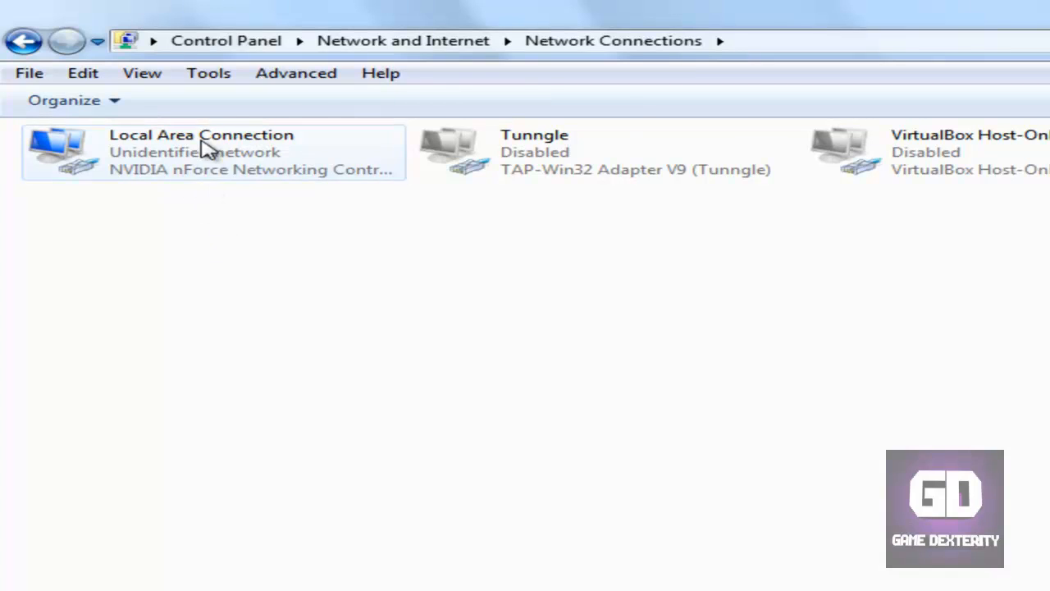
{"action": "left_click", "coordinate": [205, 151]}
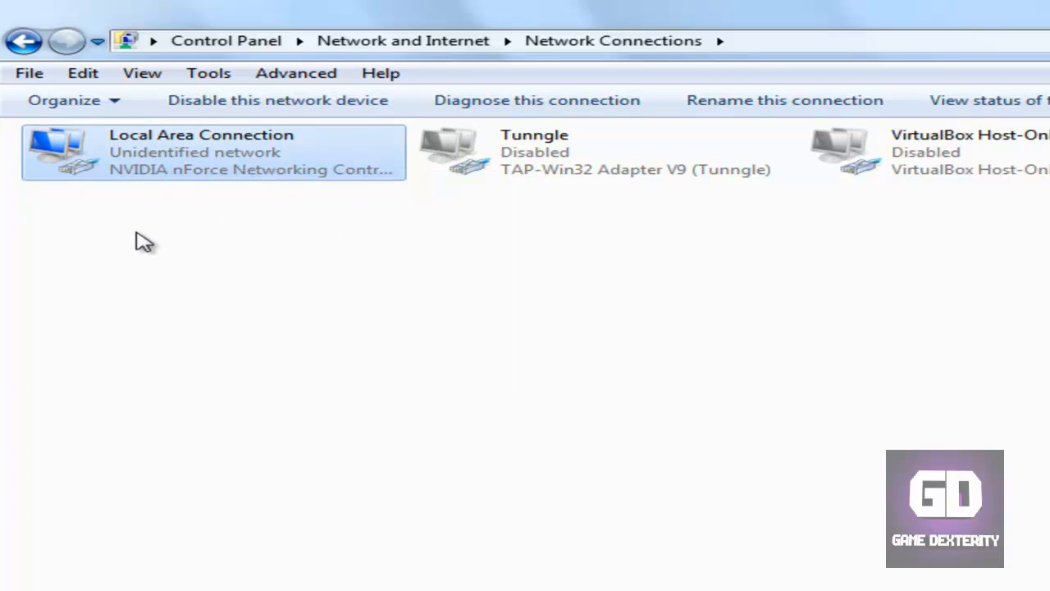
{"action": "mouse_move", "coordinate": [250, 178]}
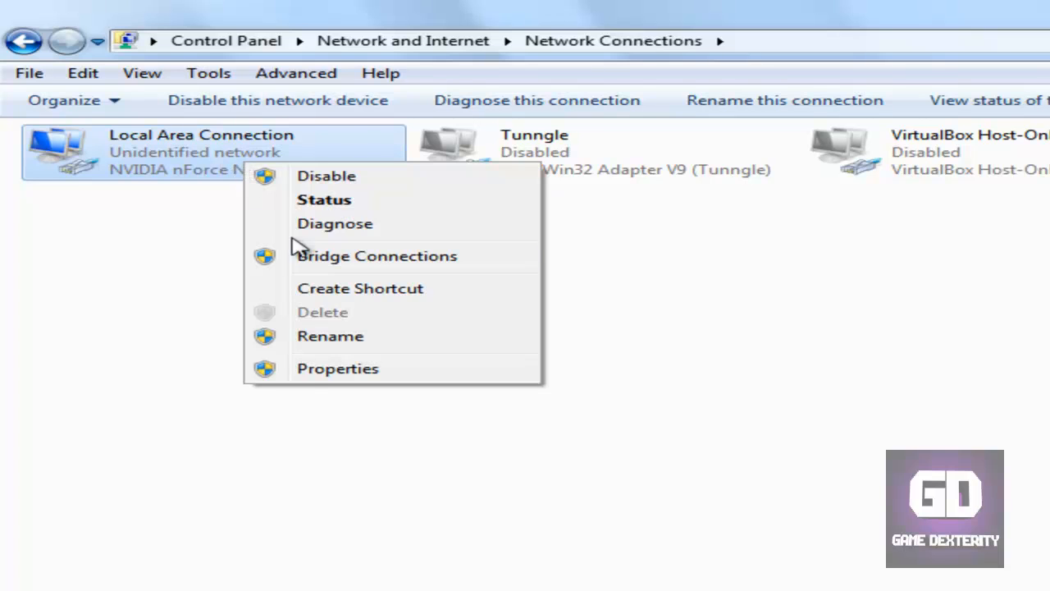
Open the Local Area Connection's Internet Protocol Version 4 (TCP/IPv4) properties
{"action": "left_click", "coordinate": [337, 367]}
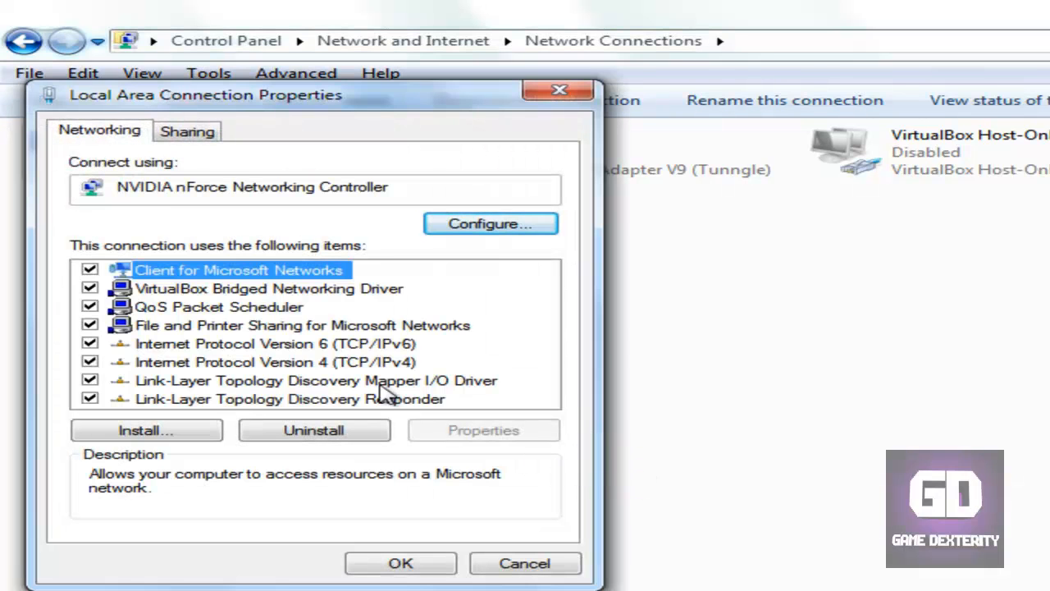
{"action": "left_click", "coordinate": [276, 362]}
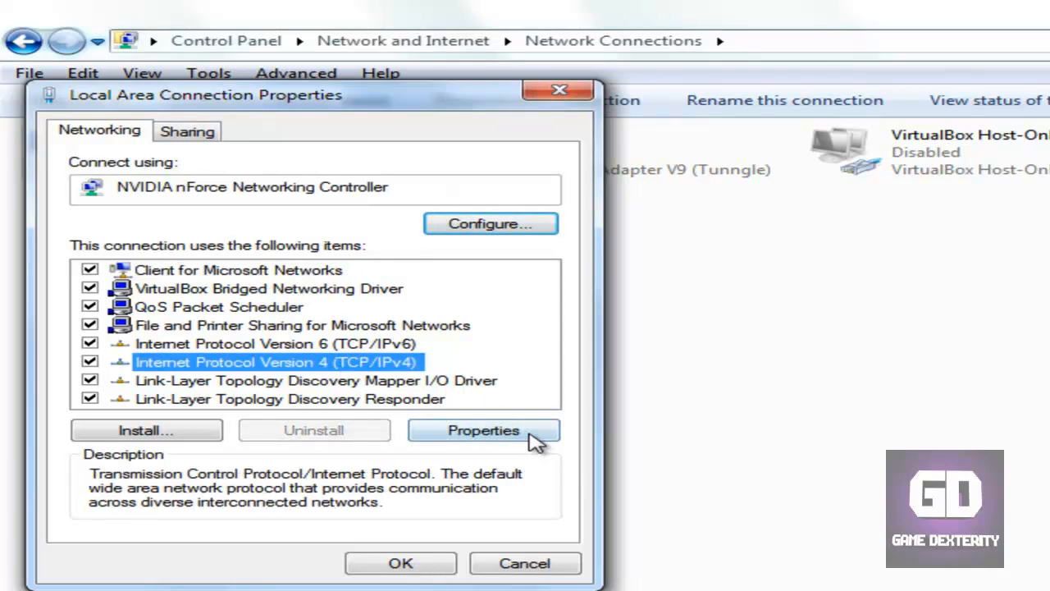
{"action": "left_click", "coordinate": [482, 429]}
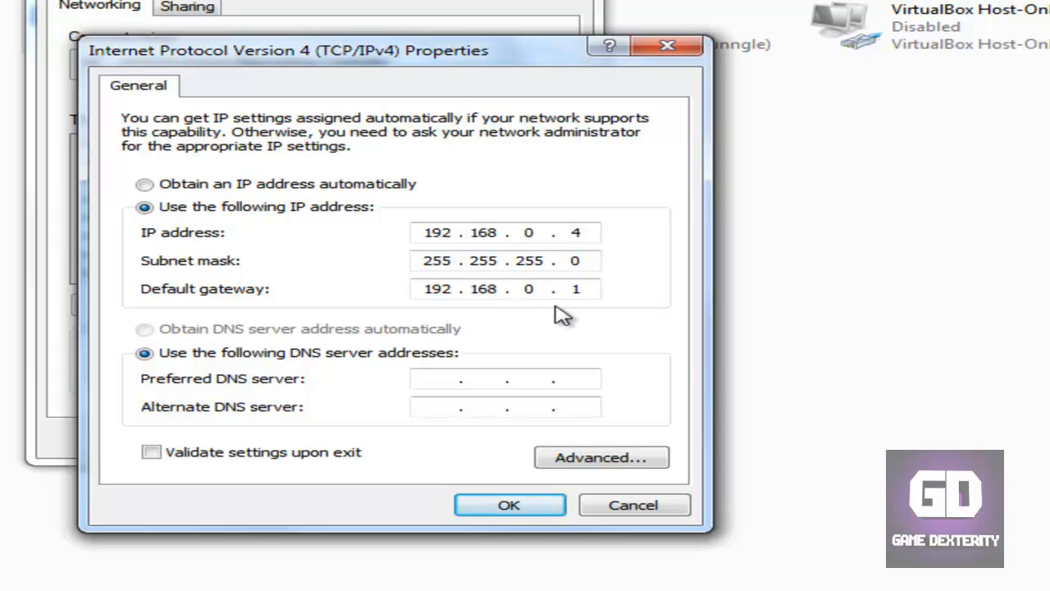
{"action": "mouse_move", "coordinate": [567, 311]}
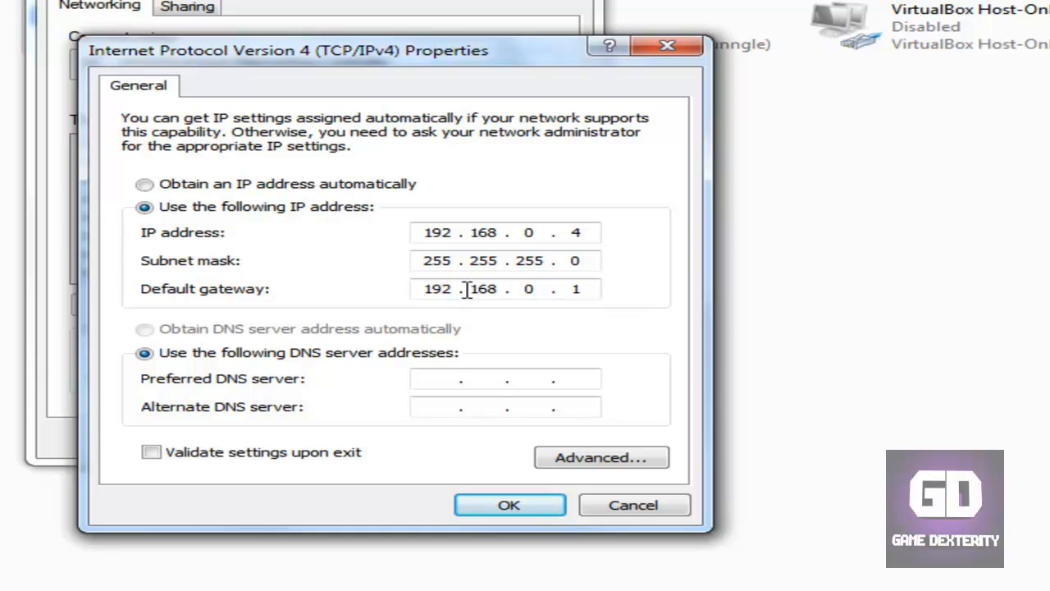
{"action": "mouse_move", "coordinate": [603, 305]}
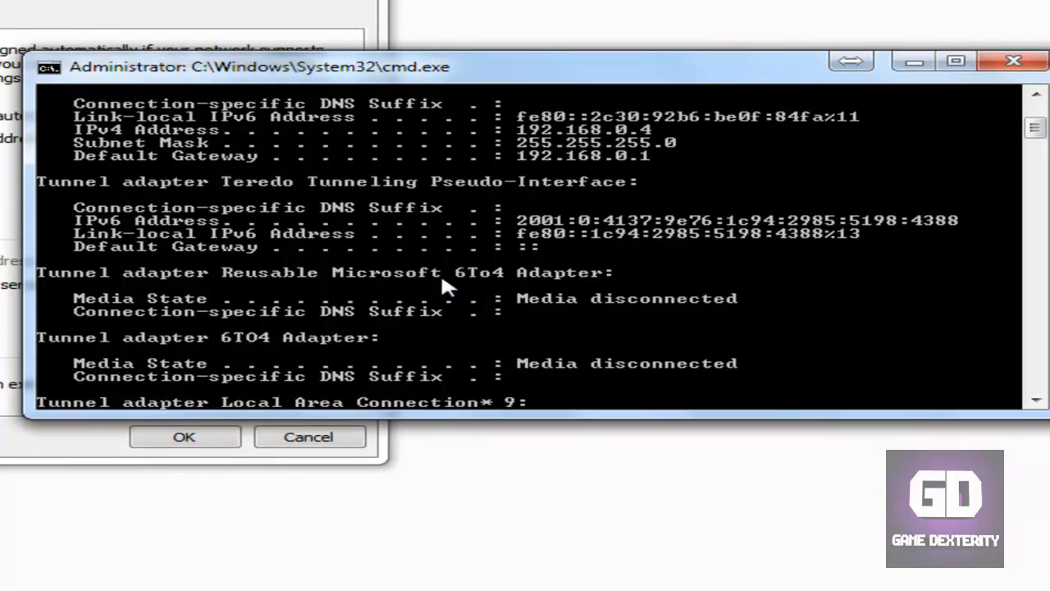
{"action": "mouse_move", "coordinate": [385, 236]}
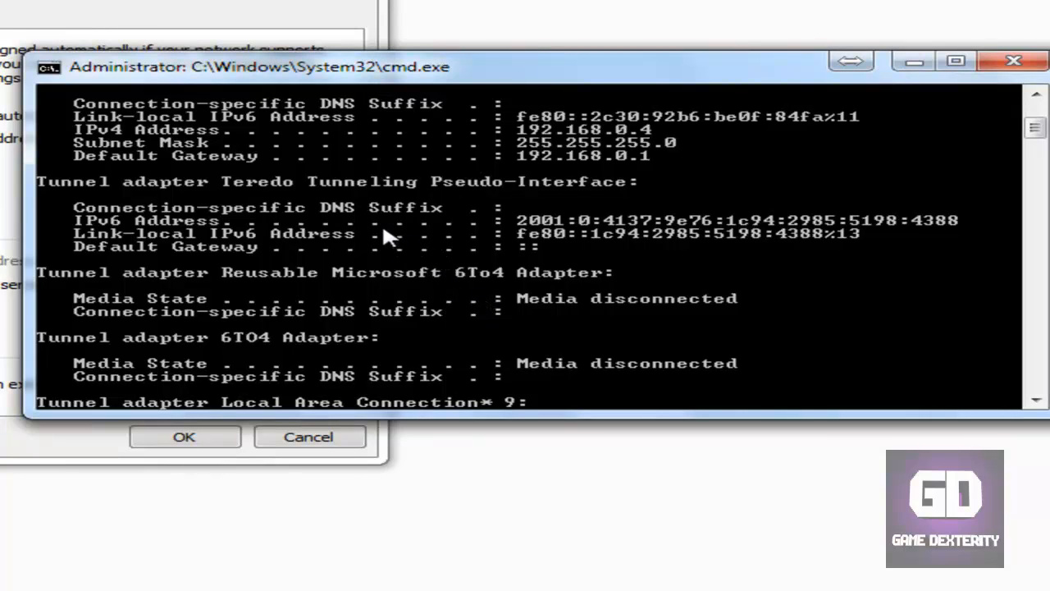
{"action": "mouse_move", "coordinate": [364, 157]}
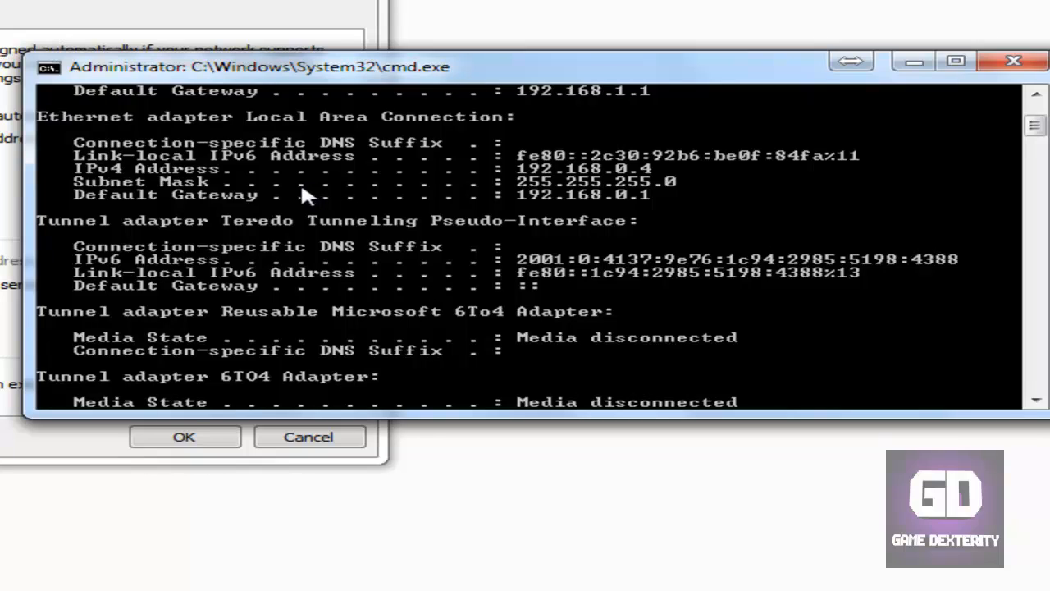
{"action": "mouse_move", "coordinate": [580, 198]}
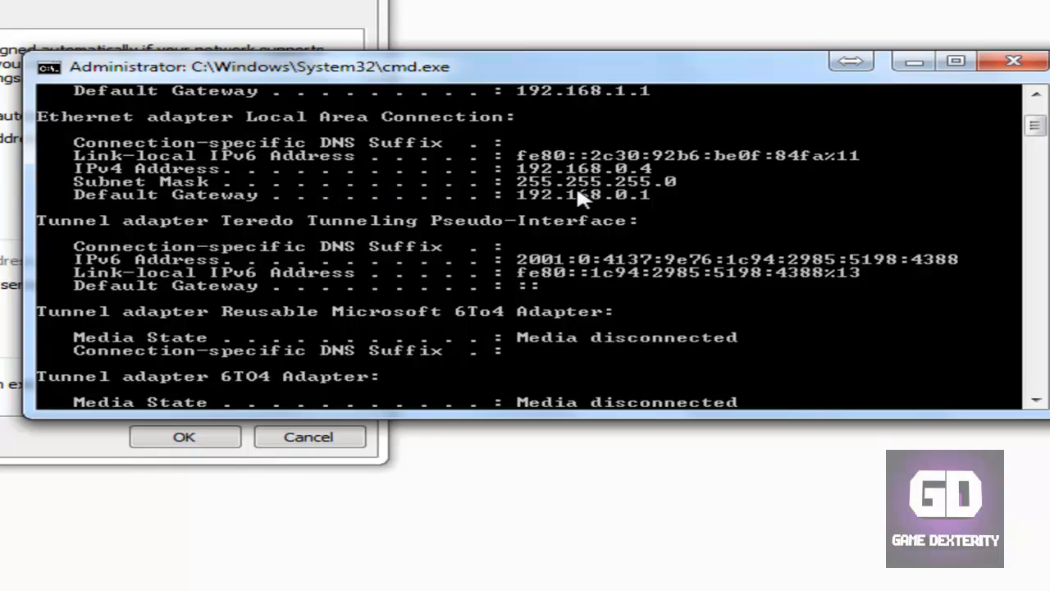
{"action": "mouse_move", "coordinate": [548, 211]}
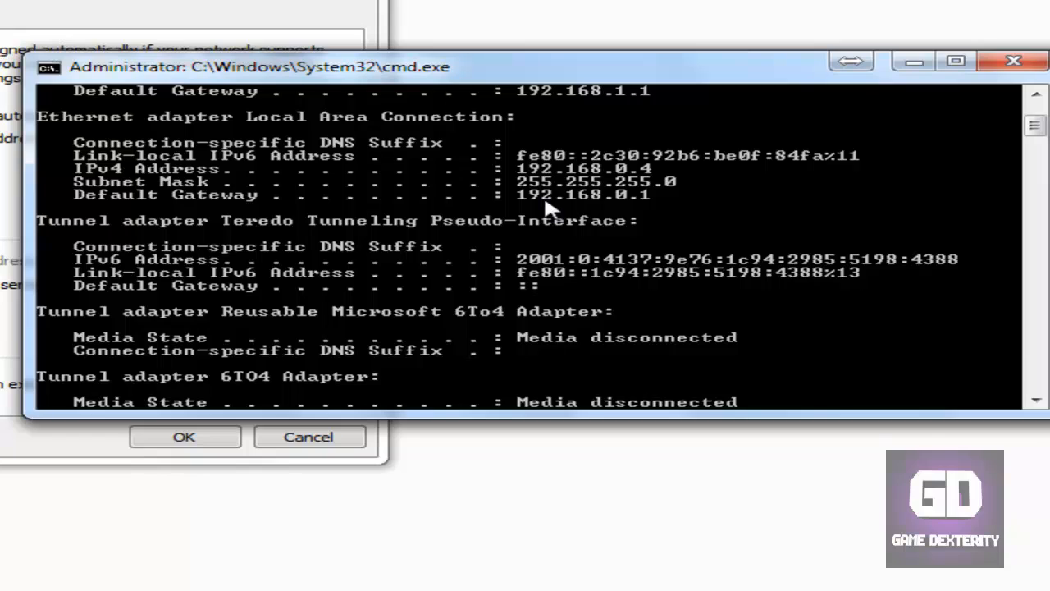
{"action": "mouse_move", "coordinate": [791, 233]}
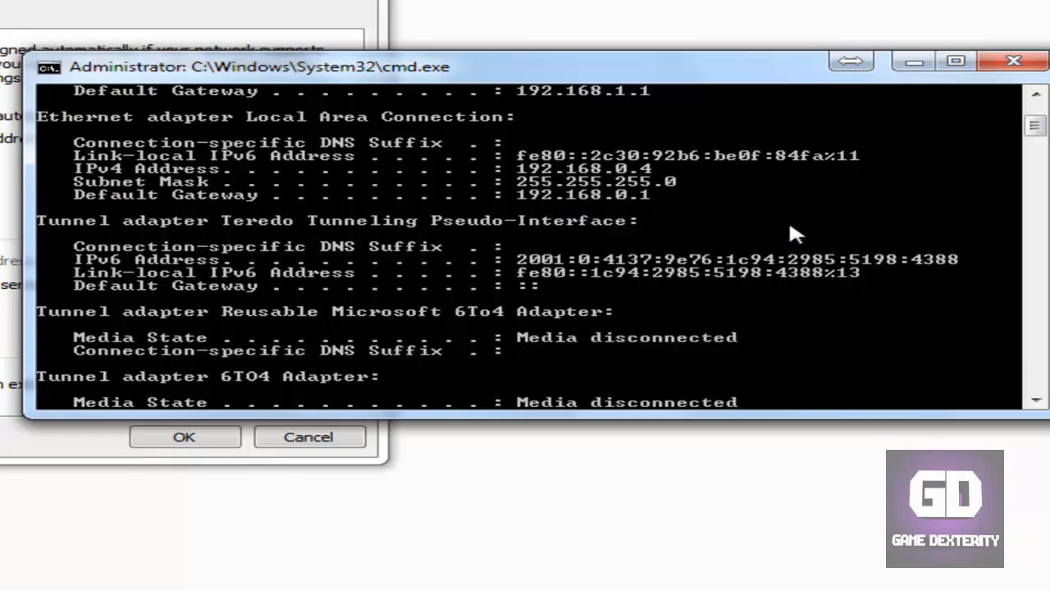
{"action": "mouse_move", "coordinate": [286, 286]}
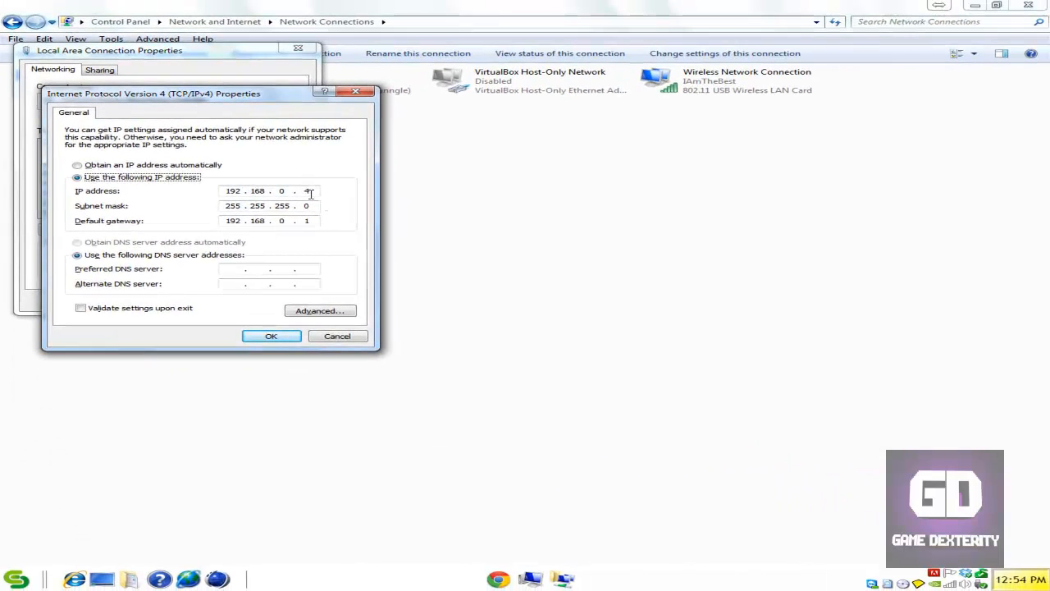
{"action": "mouse_move", "coordinate": [331, 223]}
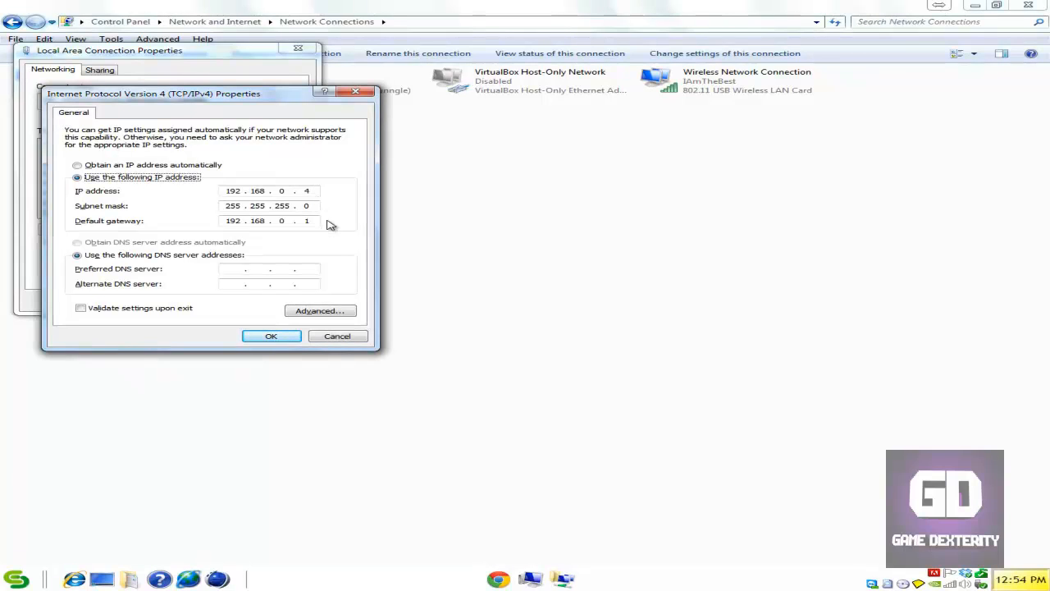
{"action": "mouse_move", "coordinate": [315, 254]}
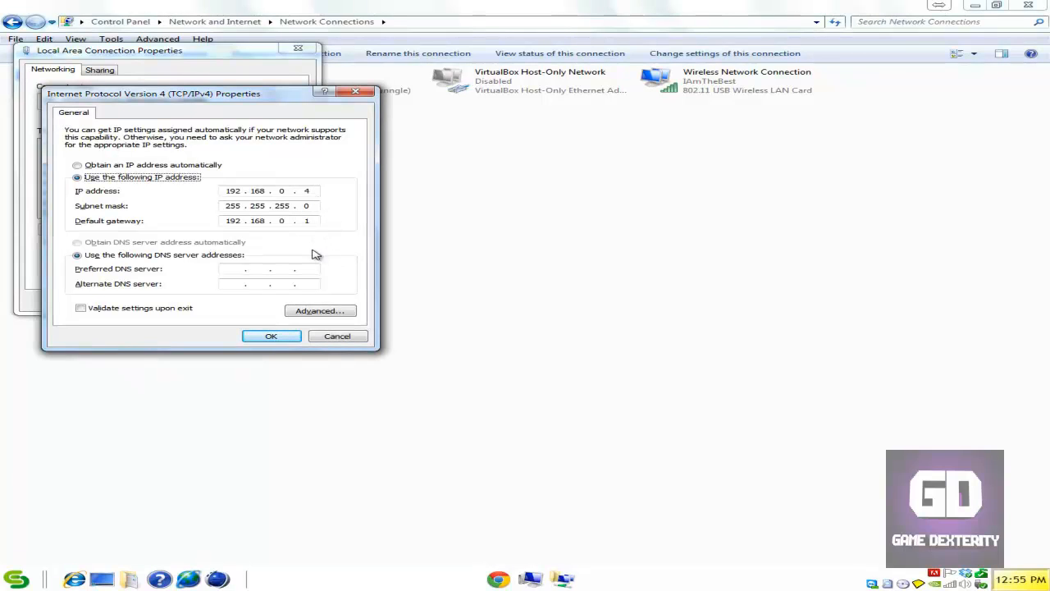
{"action": "mouse_move", "coordinate": [276, 229]}
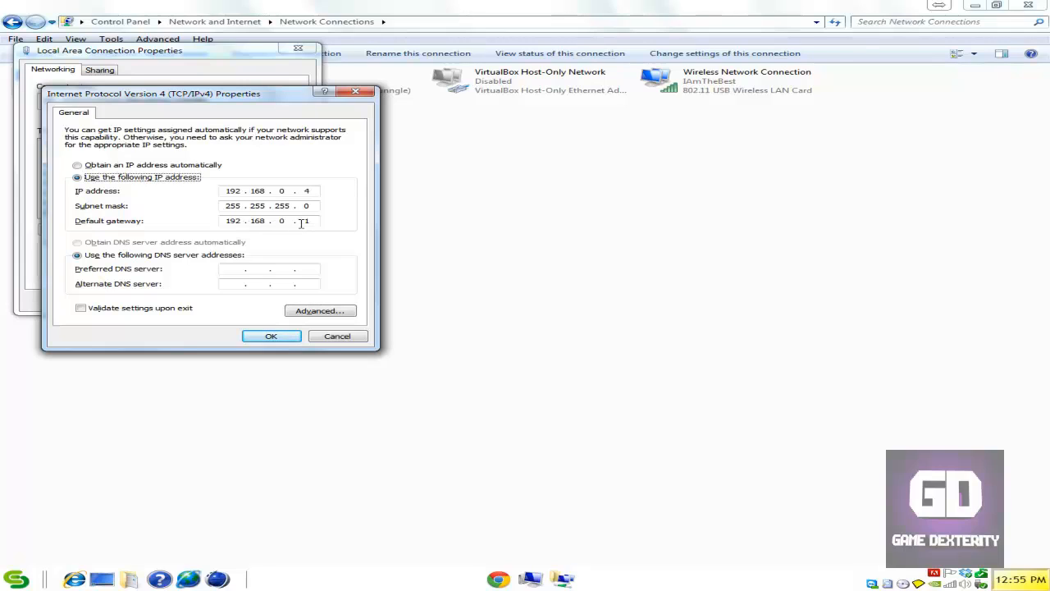
Finish the IPv4 address entries and close the Local Area Connection properties with OK
{"action": "type", "text": "1"}
{"action": "left_click", "coordinate": [269, 190]}
{"action": "type", "text": "1"}
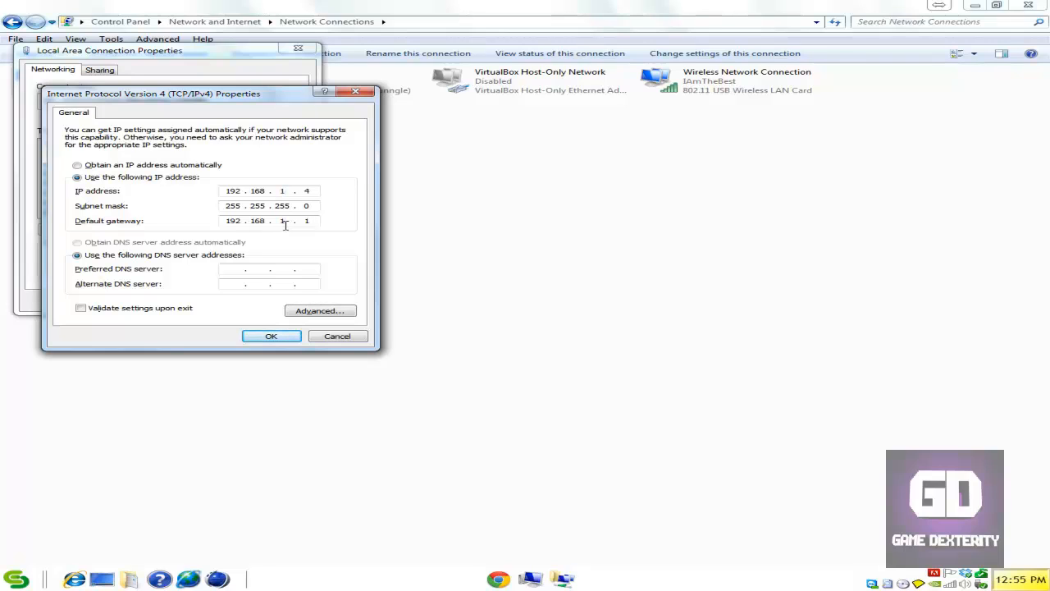
{"action": "type", "text": "0"}
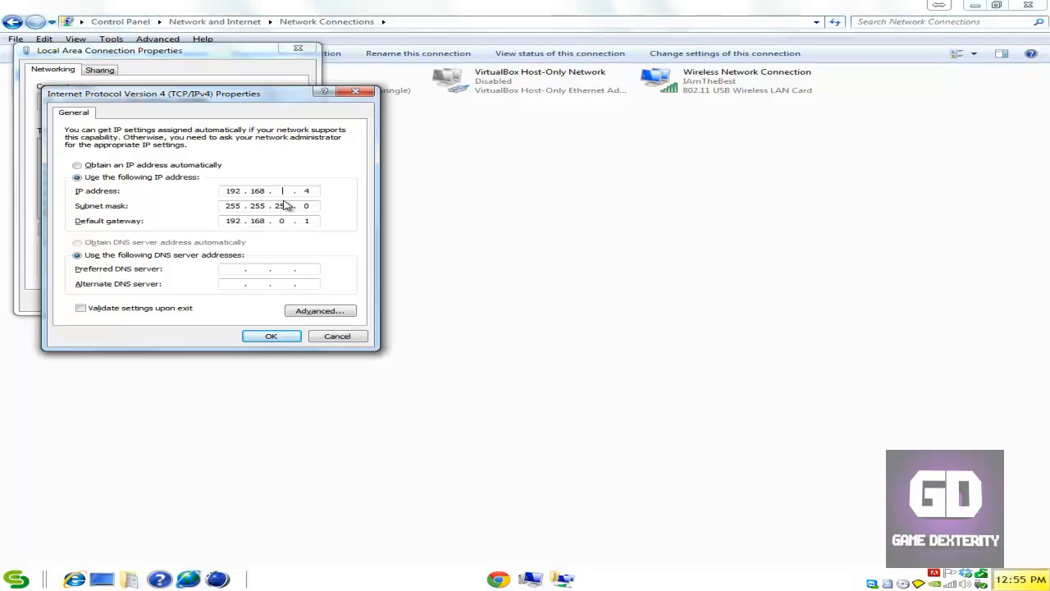
{"action": "left_click", "coordinate": [270, 335]}
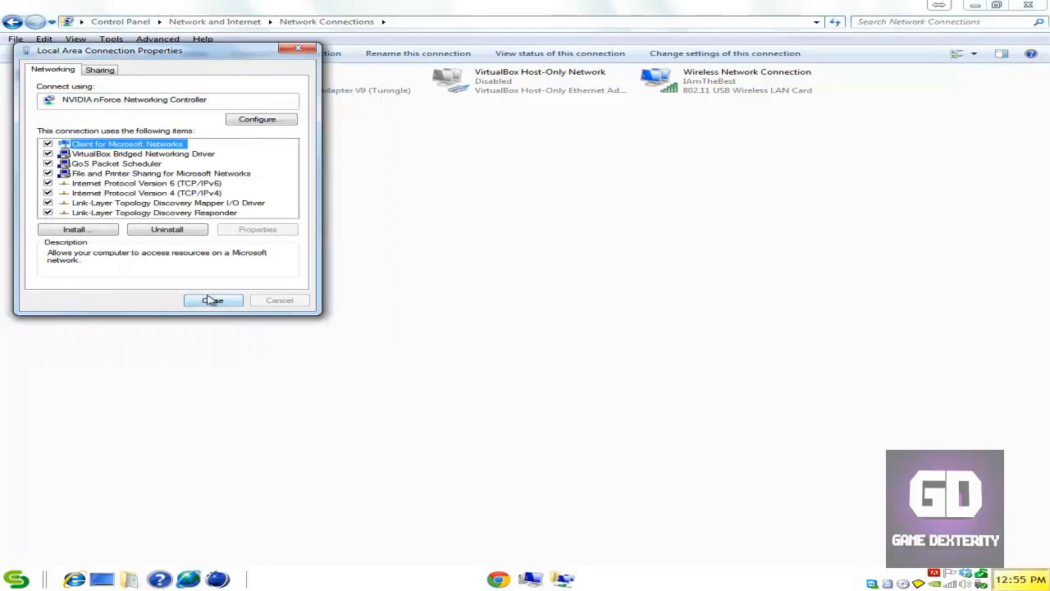
{"action": "left_click", "coordinate": [214, 299]}
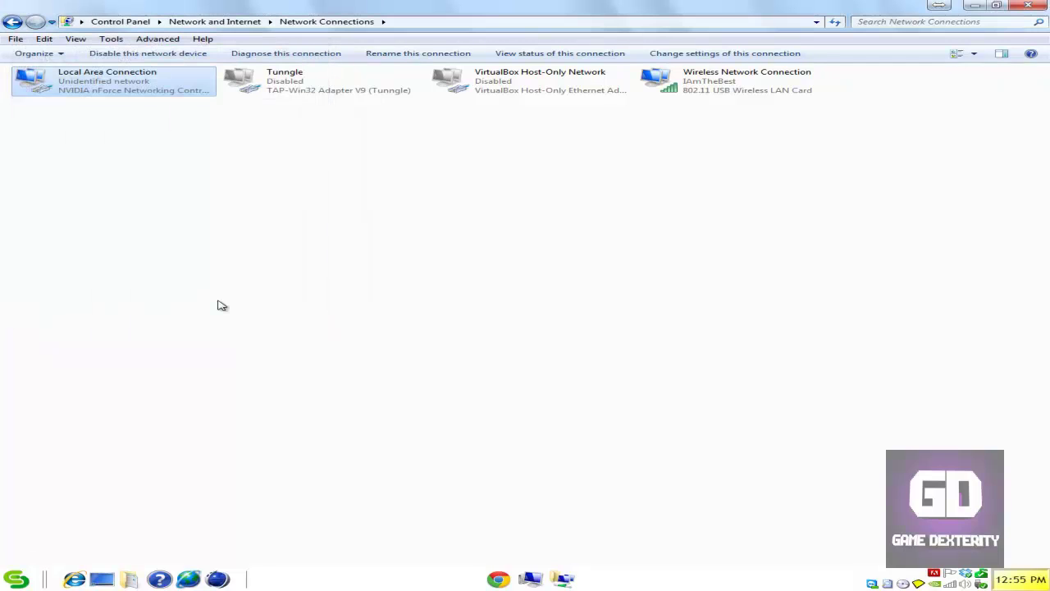
{"action": "mouse_move", "coordinate": [436, 371]}
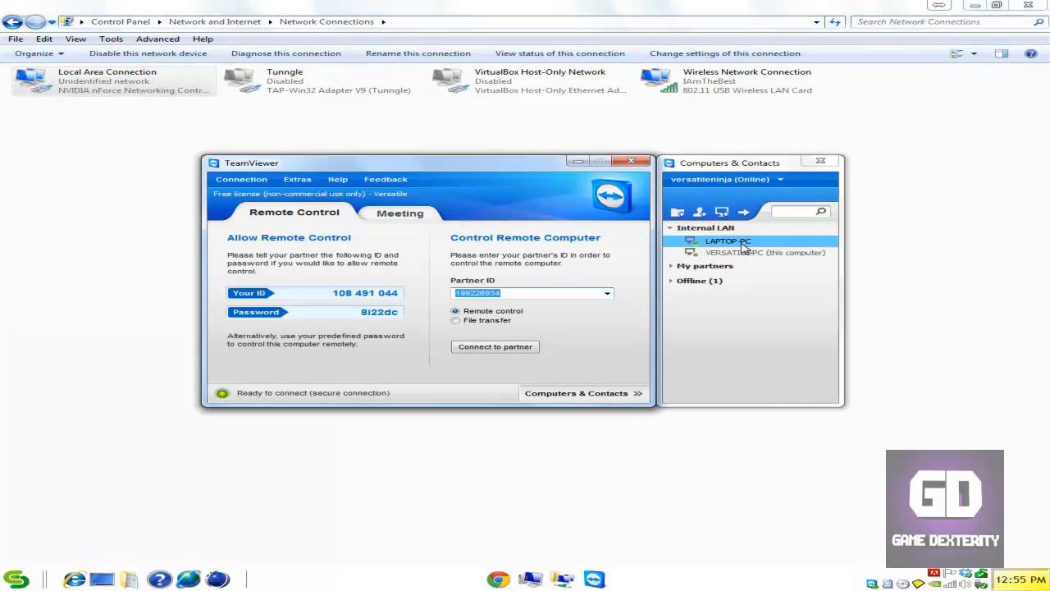
Connect to LAPTOP-PC and review its wired IPv4 settings (192.168.0.5, gateway 192.168.0.1), then close them
{"action": "left_click", "coordinate": [495, 346]}
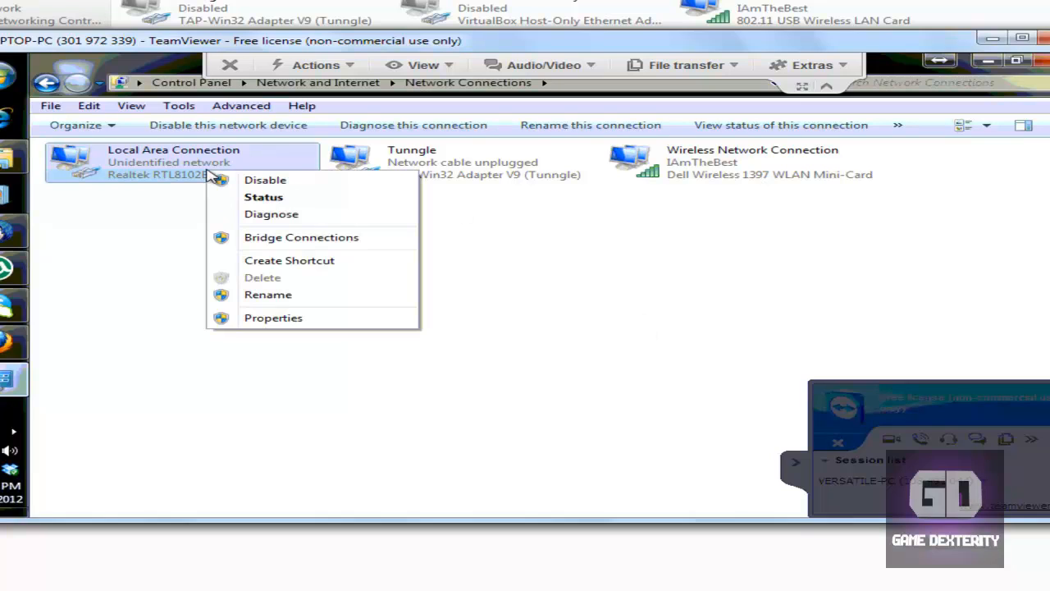
{"action": "mouse_move", "coordinate": [330, 328]}
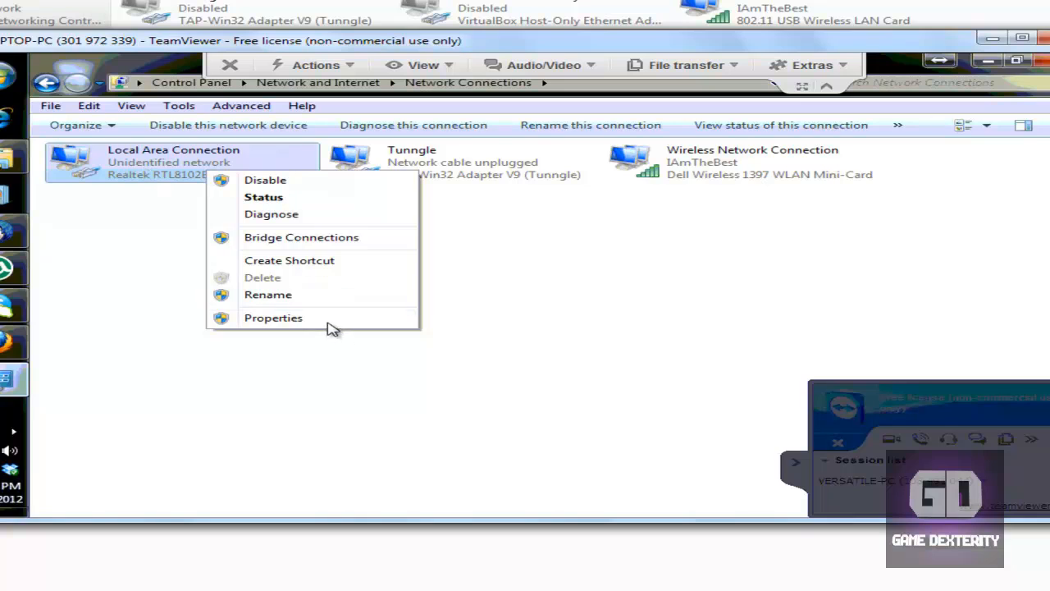
{"action": "left_click", "coordinate": [272, 318]}
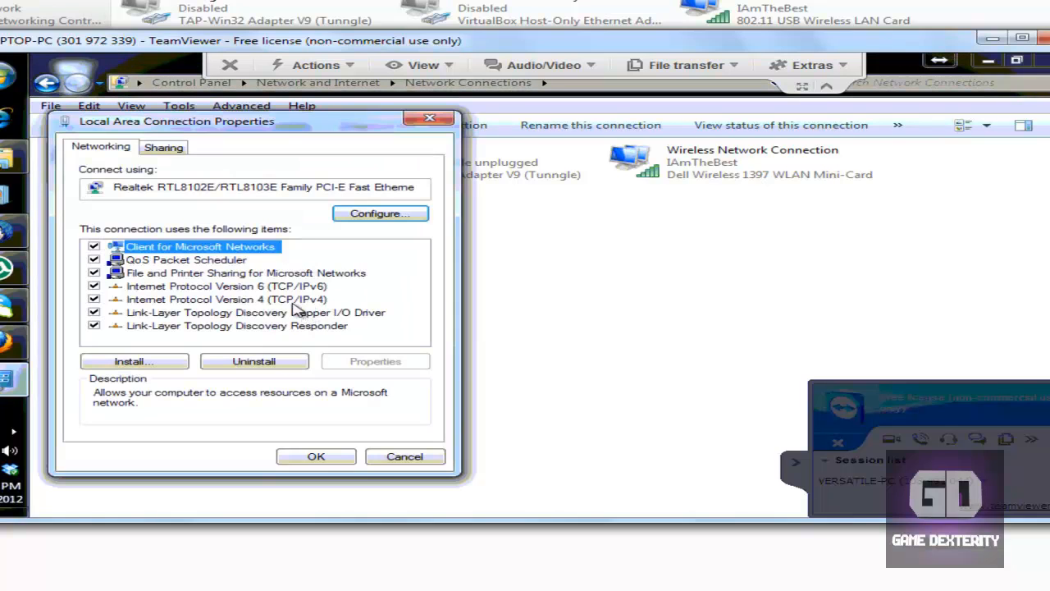
{"action": "left_click", "coordinate": [227, 299]}
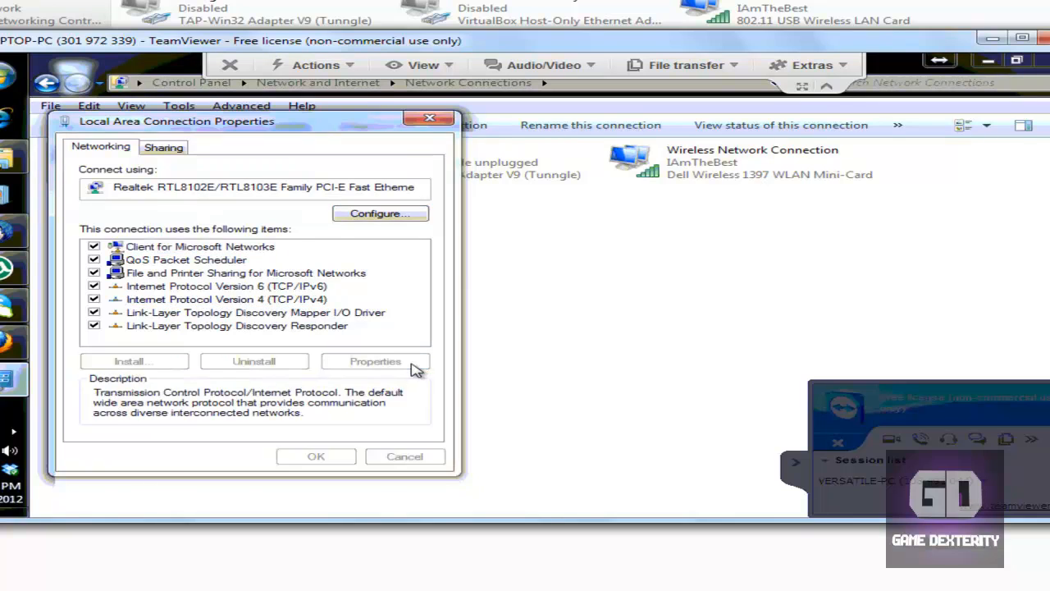
{"action": "left_click", "coordinate": [374, 361]}
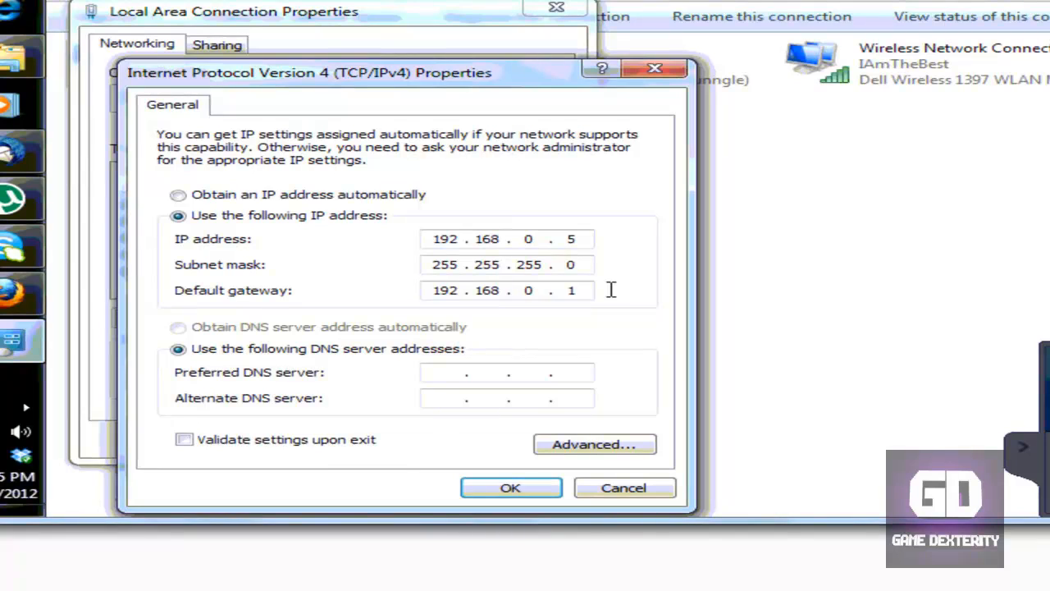
{"action": "mouse_move", "coordinate": [555, 294]}
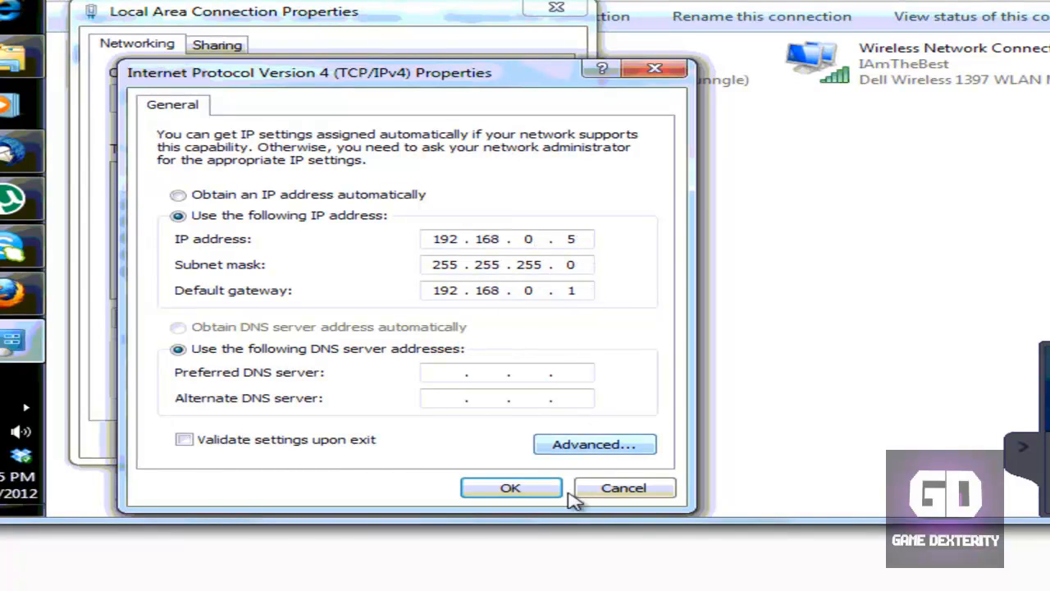
{"action": "left_click", "coordinate": [512, 487]}
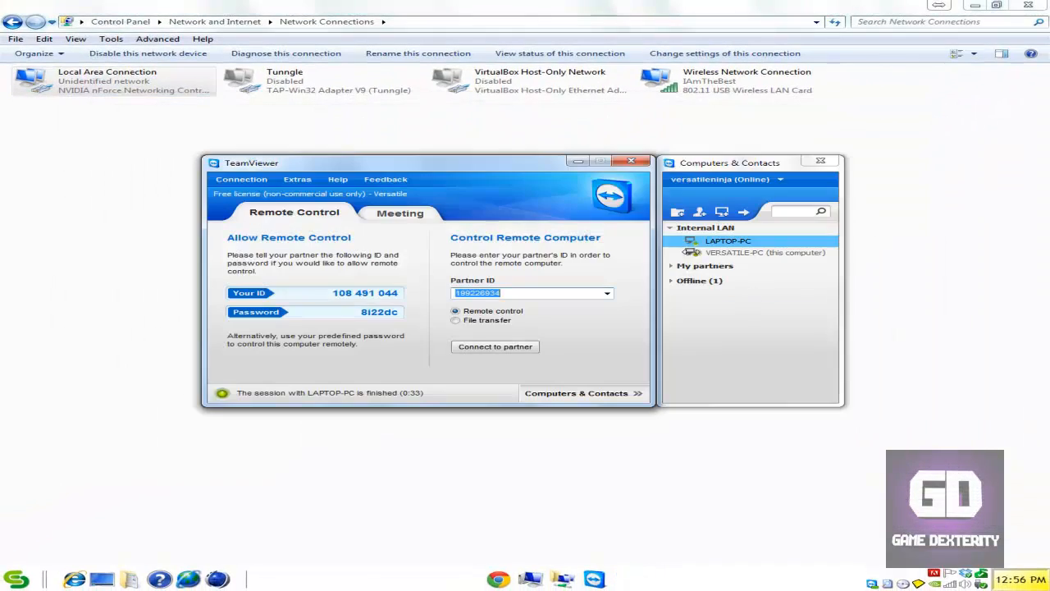
Browse the PS2 EXT (M:) drive's folders and ul files, then return to the drive list
{"action": "left_click", "coordinate": [632, 160]}
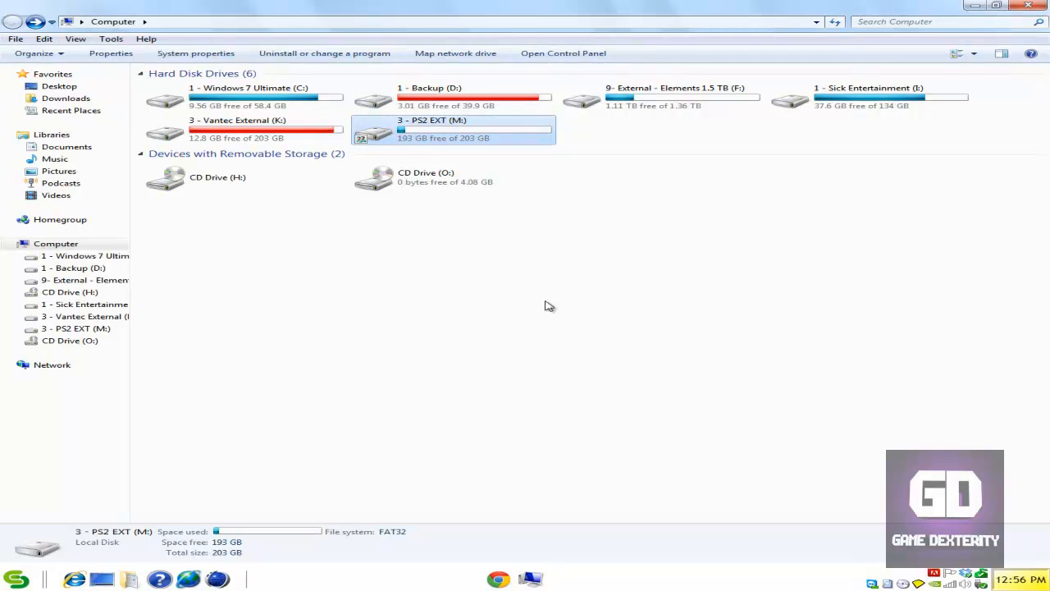
{"action": "mouse_move", "coordinate": [473, 138]}
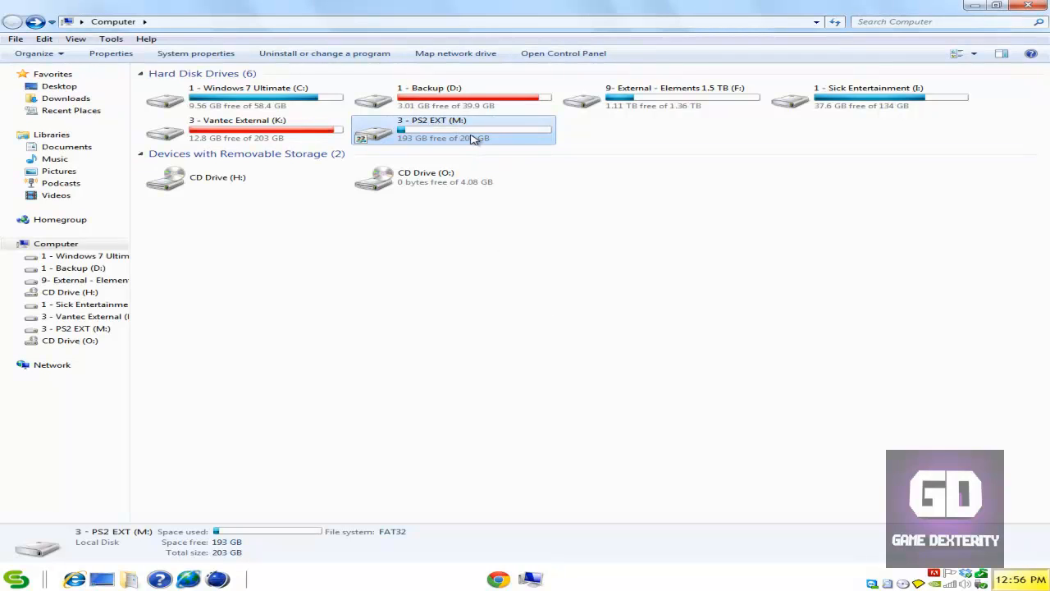
{"action": "double_click", "coordinate": [440, 124]}
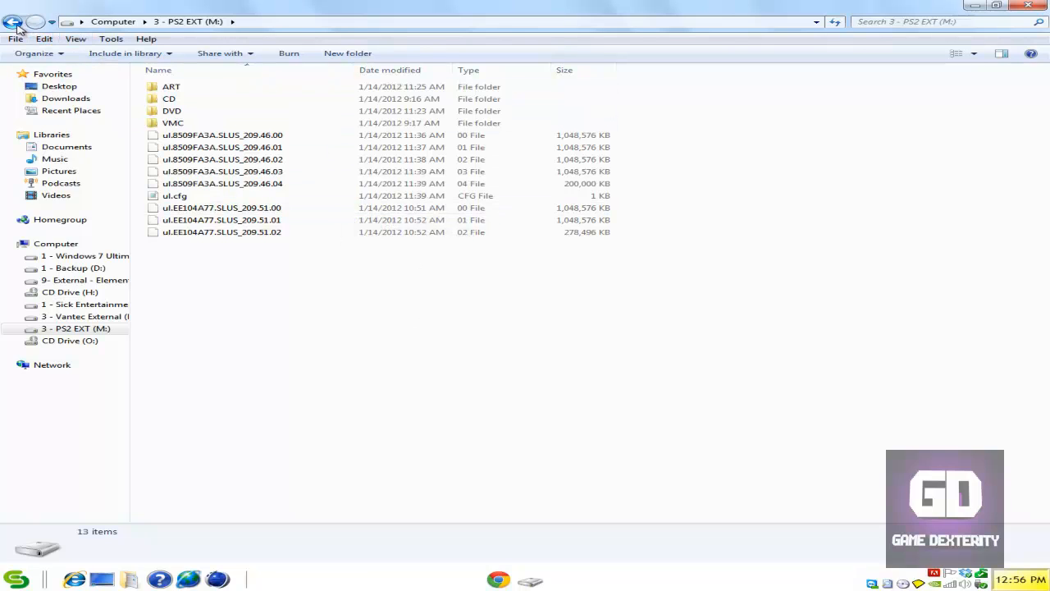
{"action": "left_click", "coordinate": [14, 19]}
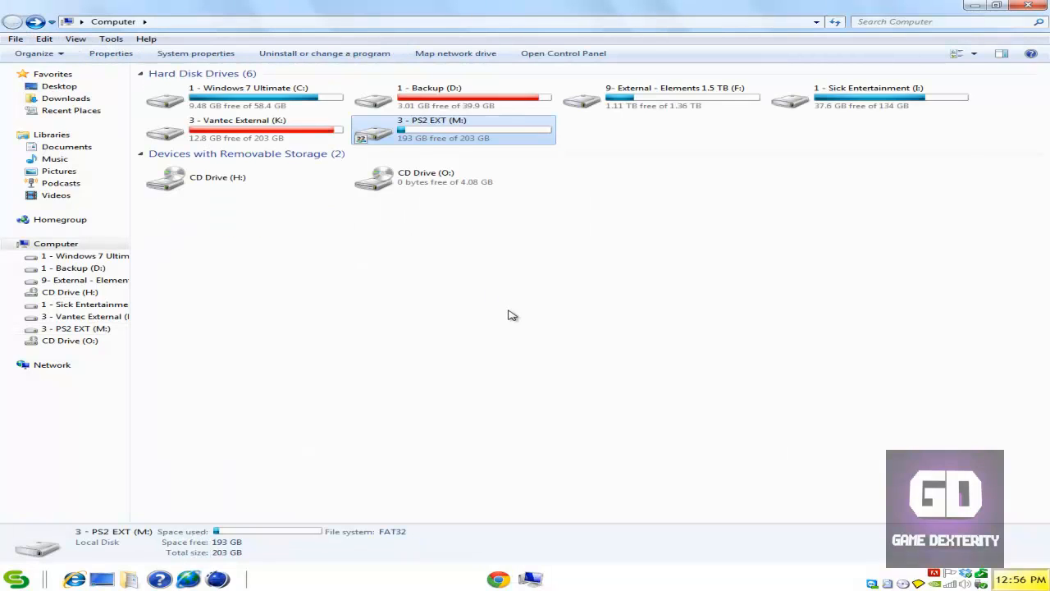
{"action": "mouse_move", "coordinate": [391, 167]}
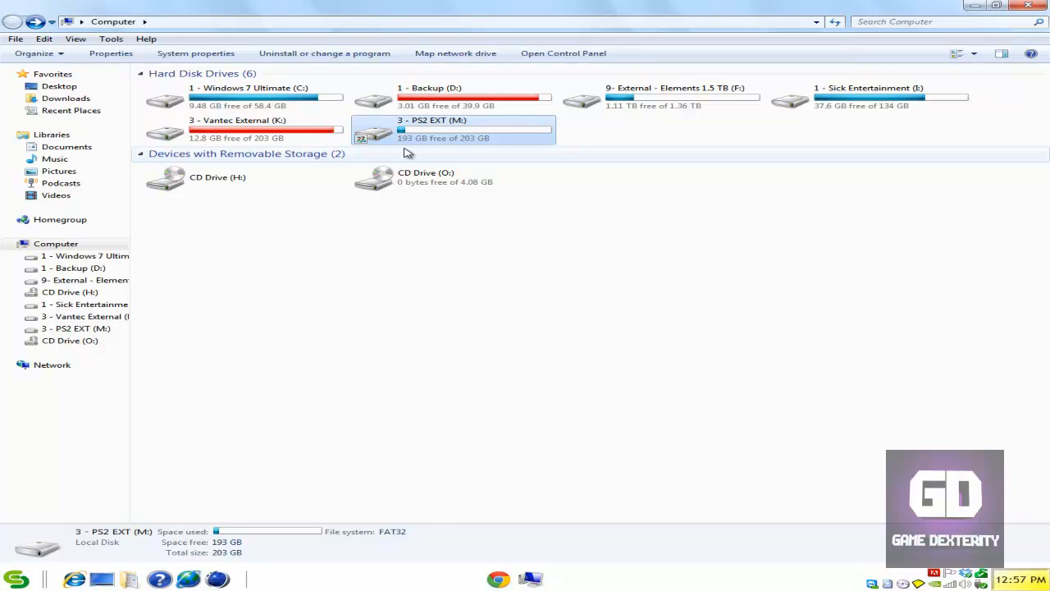
{"action": "mouse_move", "coordinate": [682, 303]}
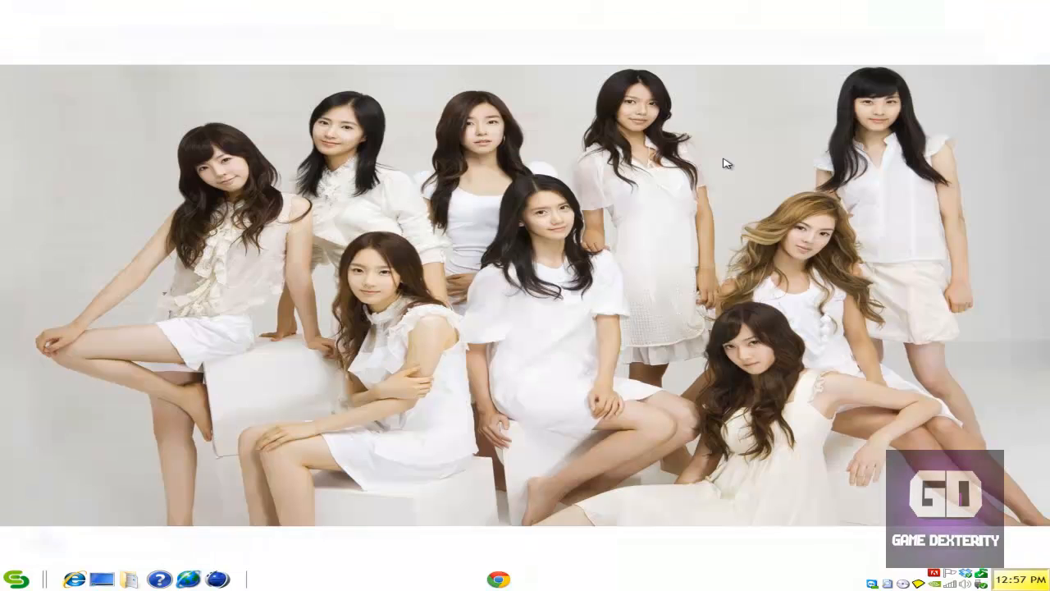
{"action": "mouse_move", "coordinate": [620, 320]}
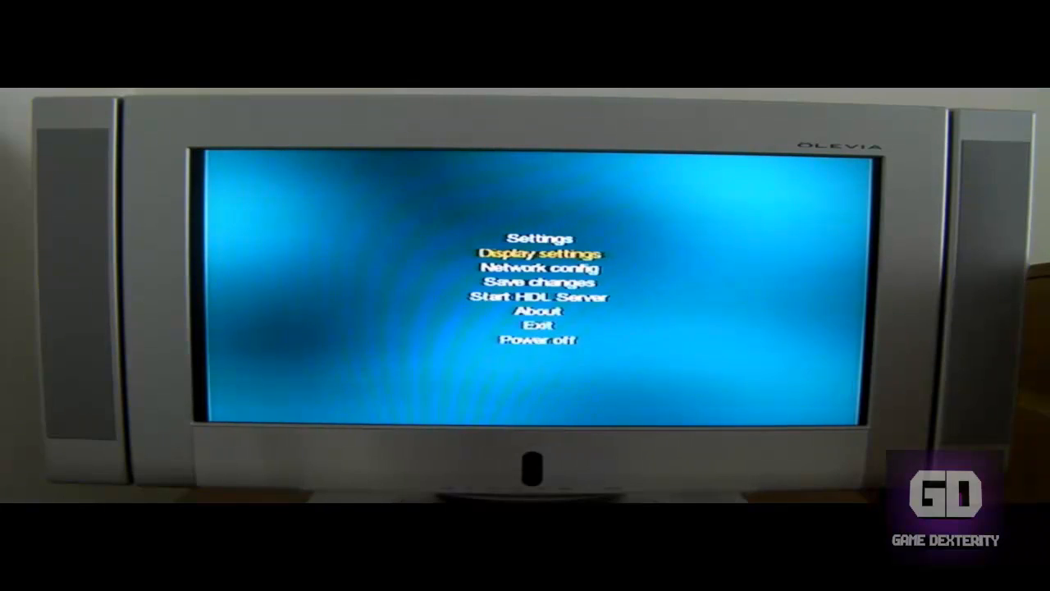
Move the OPL Settings highlight down from Display settings to Network config
{"action": "key", "text": "Down"}
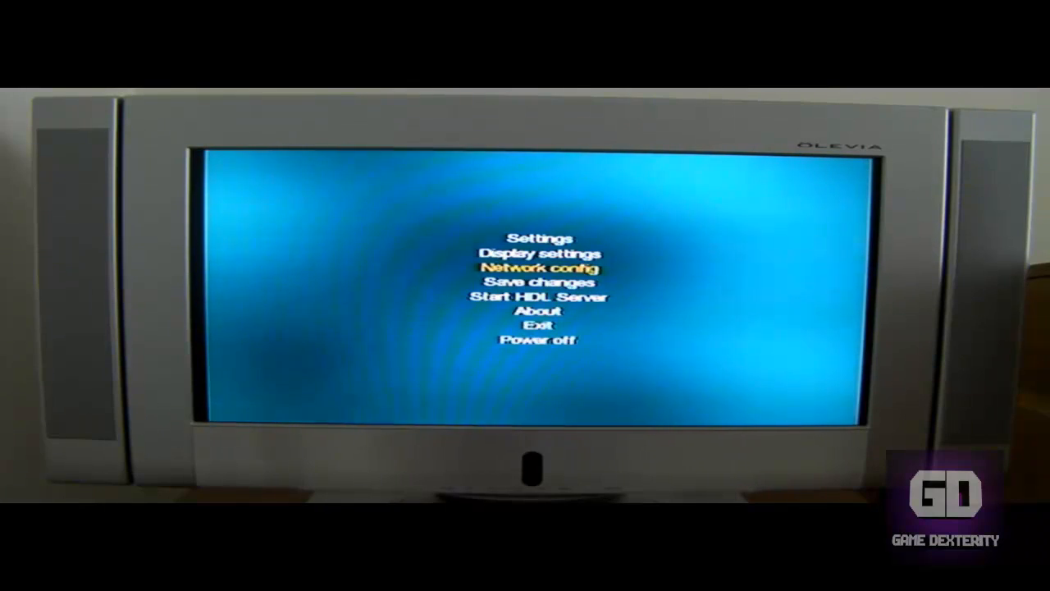